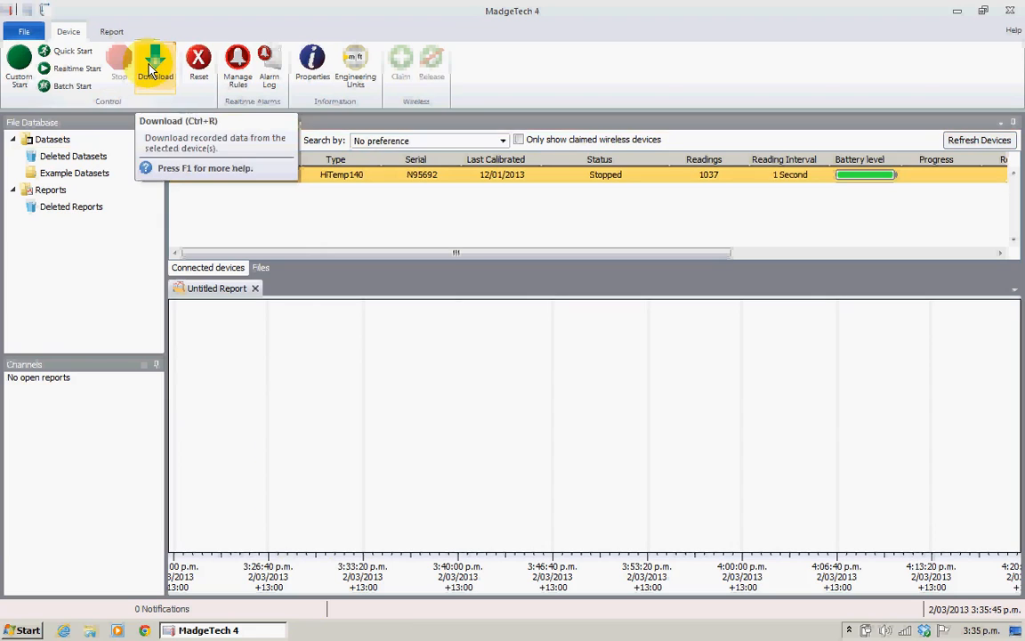
- Download the connected logger's data into a report titled 'Temp Back'
left_click(155, 63)
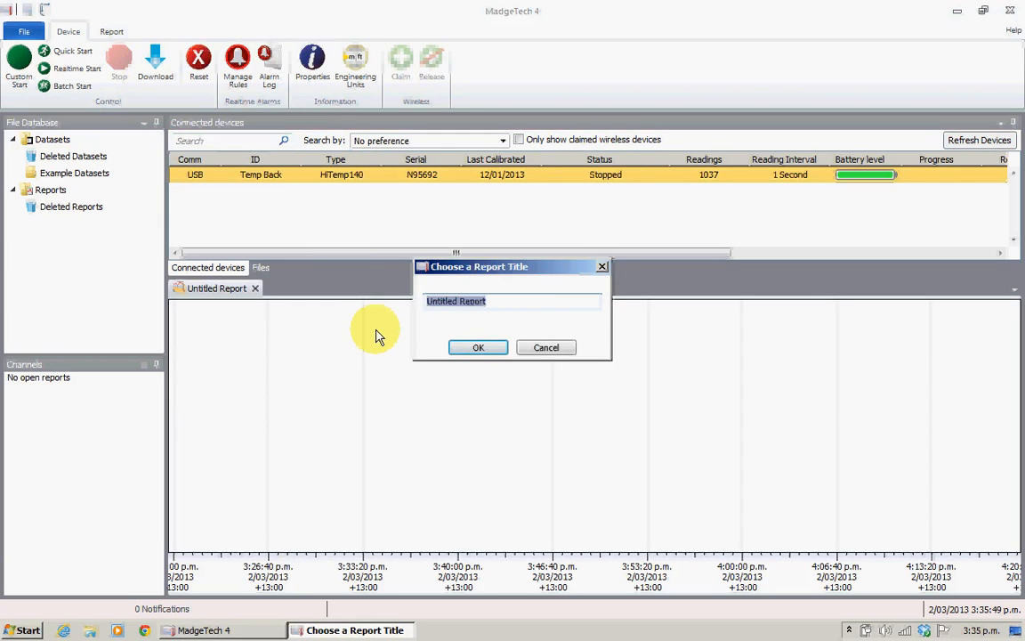
type("T")
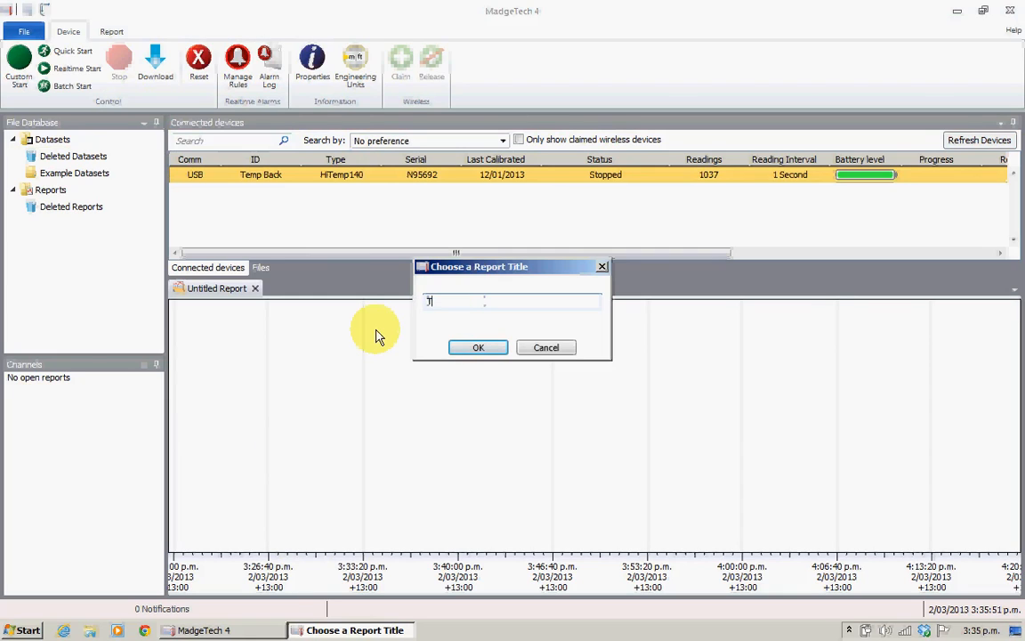
type("Temp B")
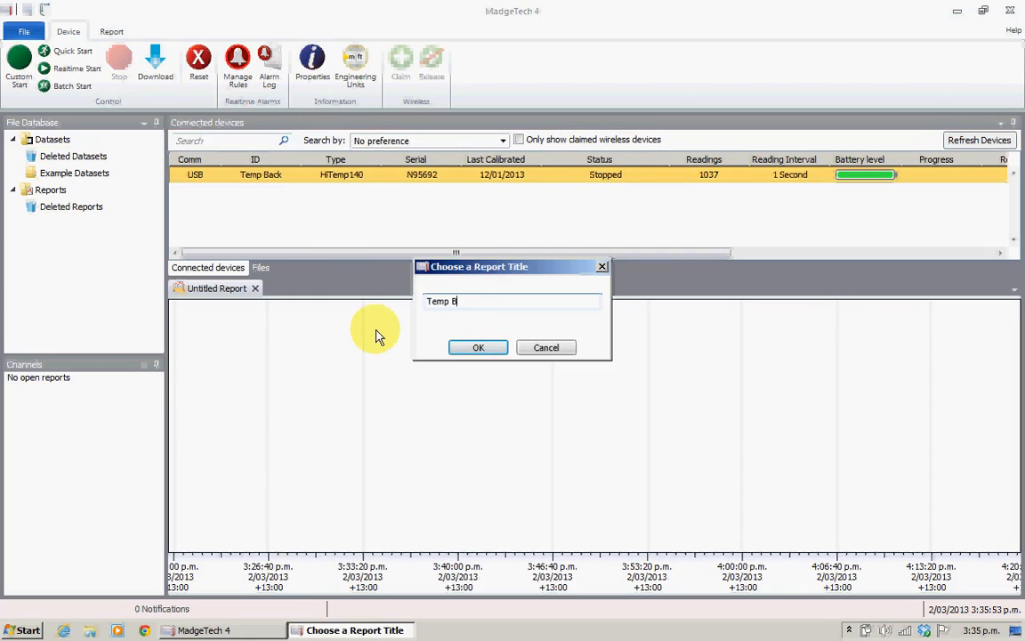
type("ack")
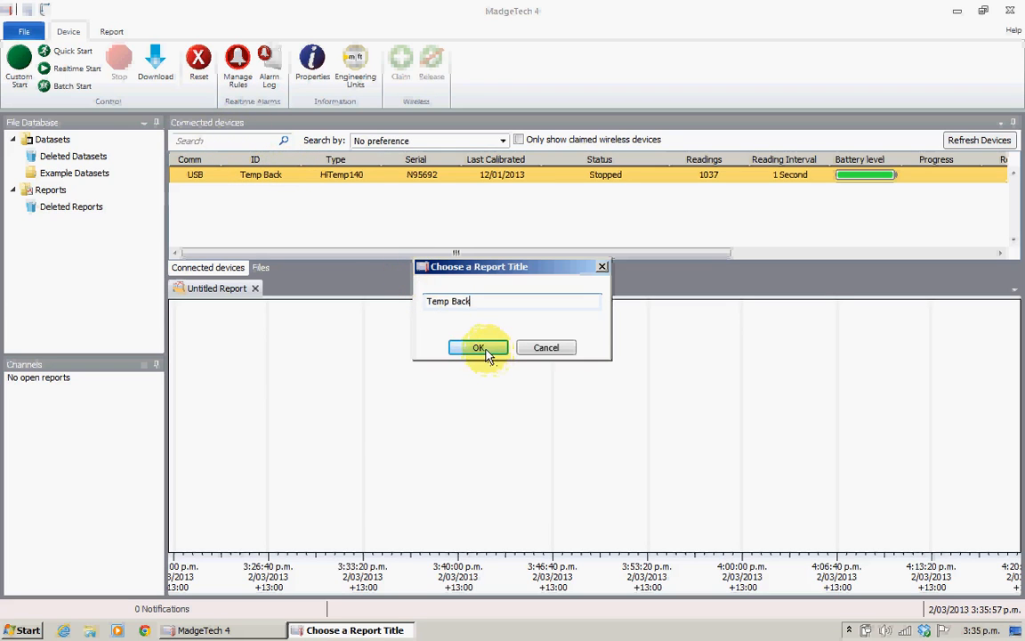
left_click(477, 347)
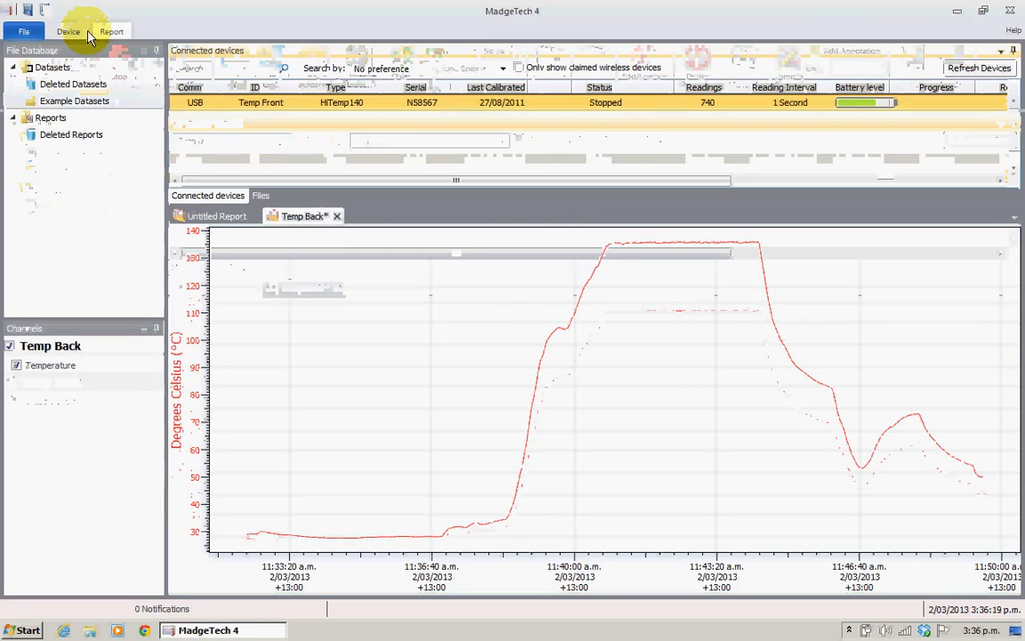
- Download the next logger's data into a report titled 'Temp Front', correcting the mistyped letter
left_click(68, 32)
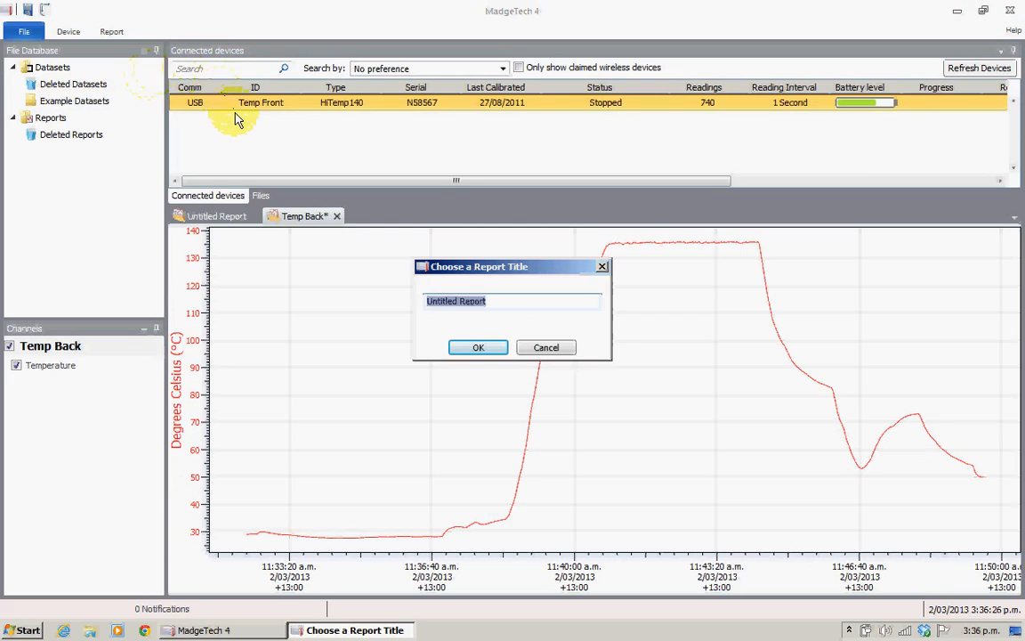
type("Temp")
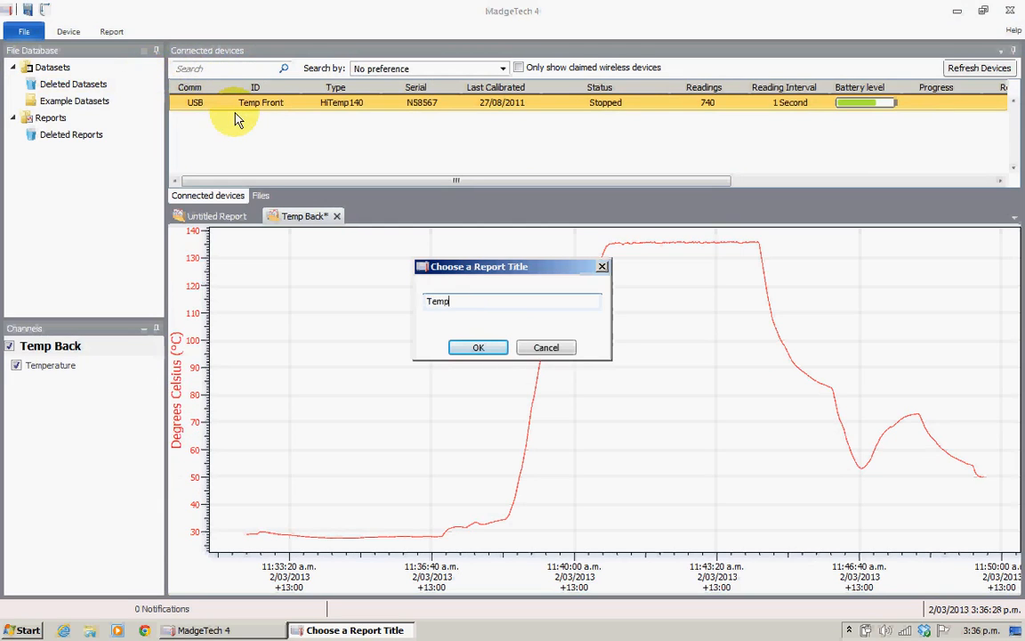
type("Frony")
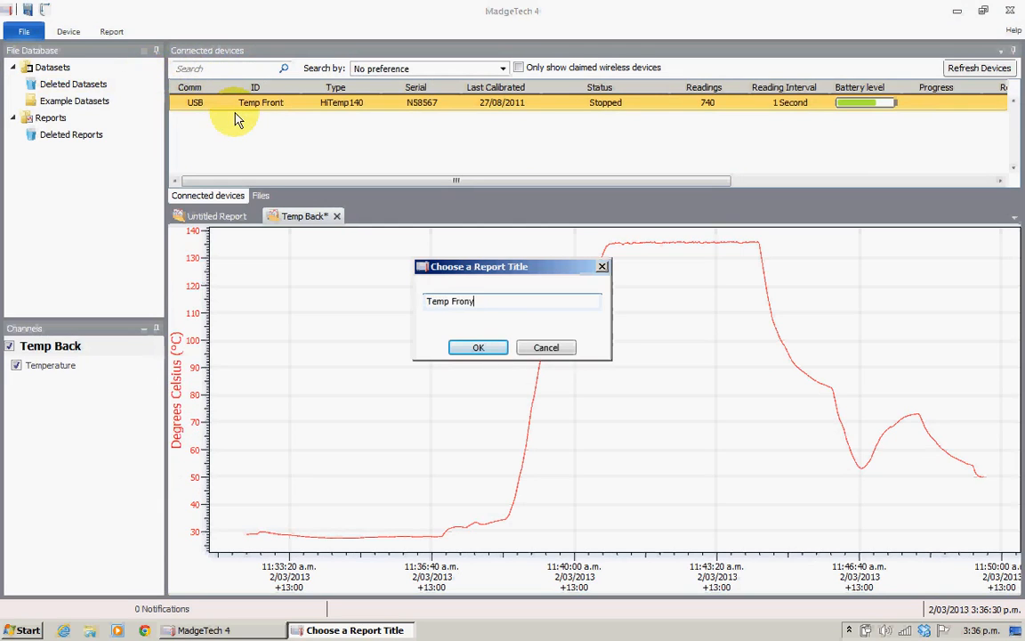
key("Backspace")
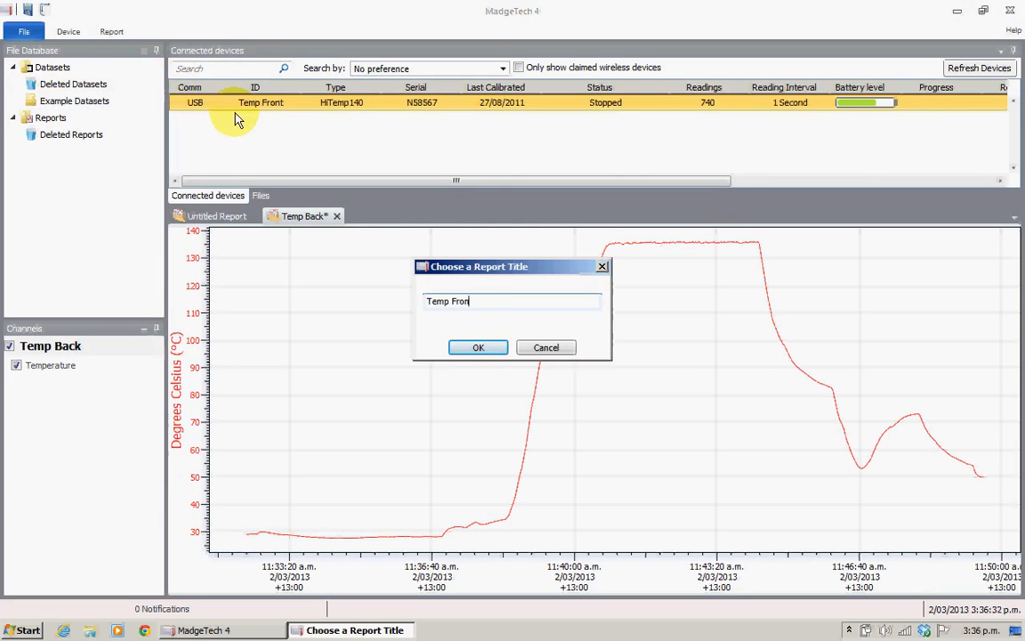
left_click(477, 347)
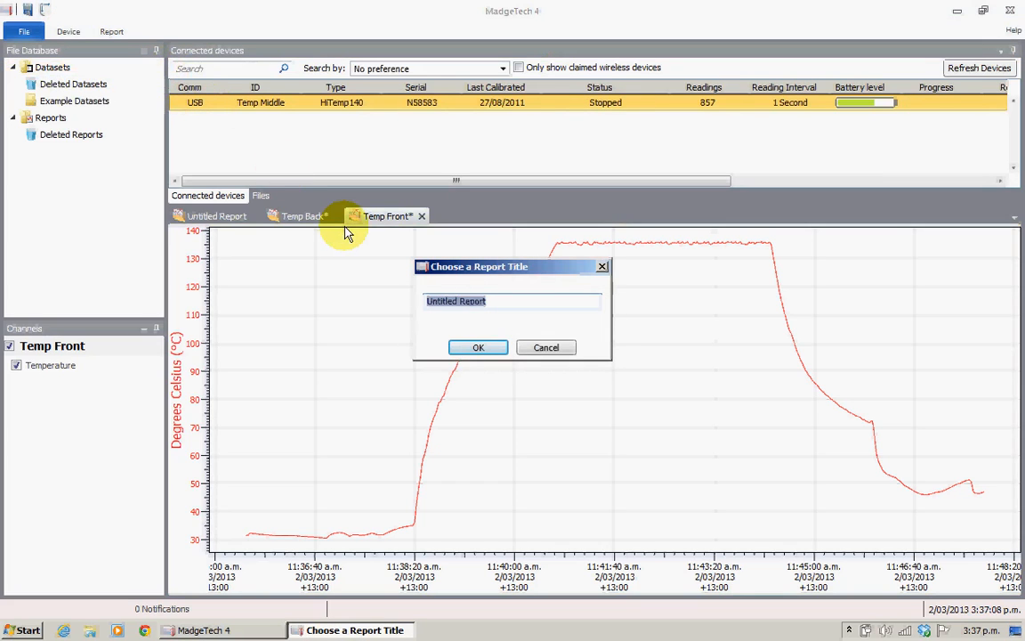
- Title the third downloaded report 'Temp Middle' and confirm it
type("Temp Mid")
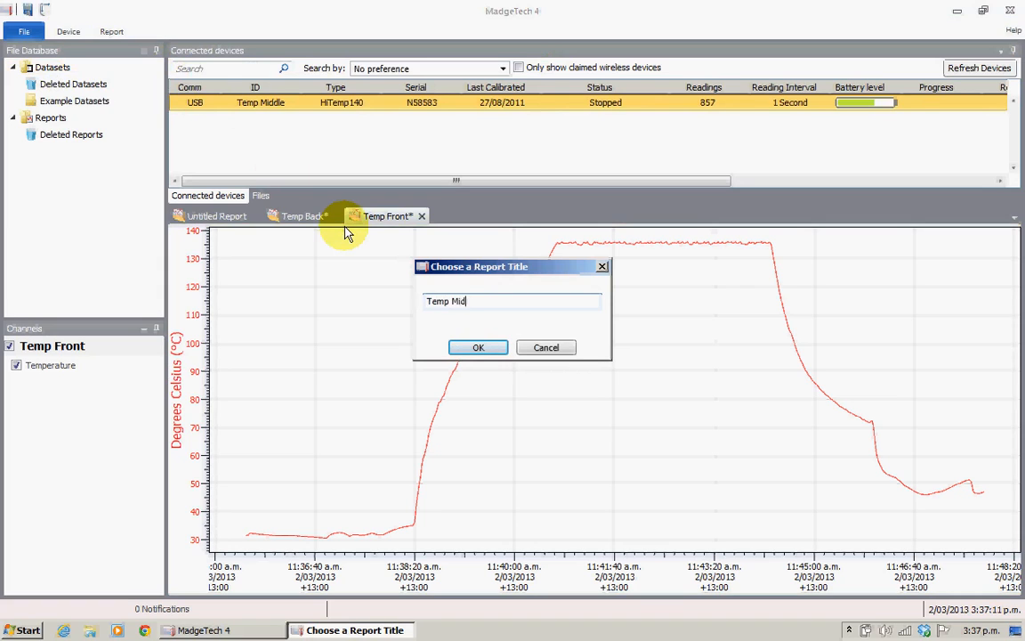
left_click(477, 347)
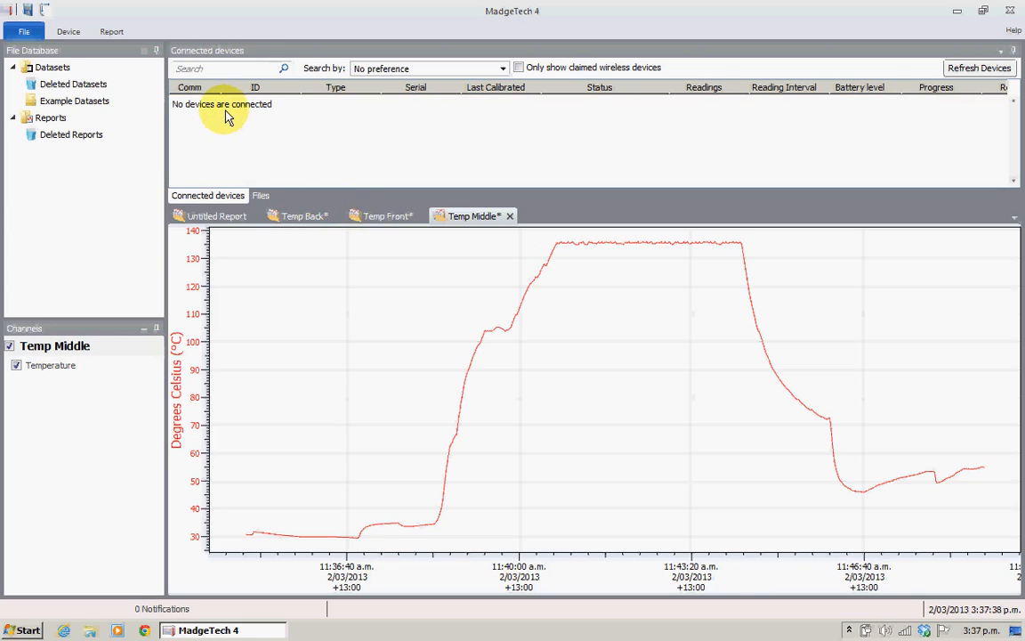
- Select the pressure logger and download its data into a report titled 'Pressure'
left_click(979, 68)
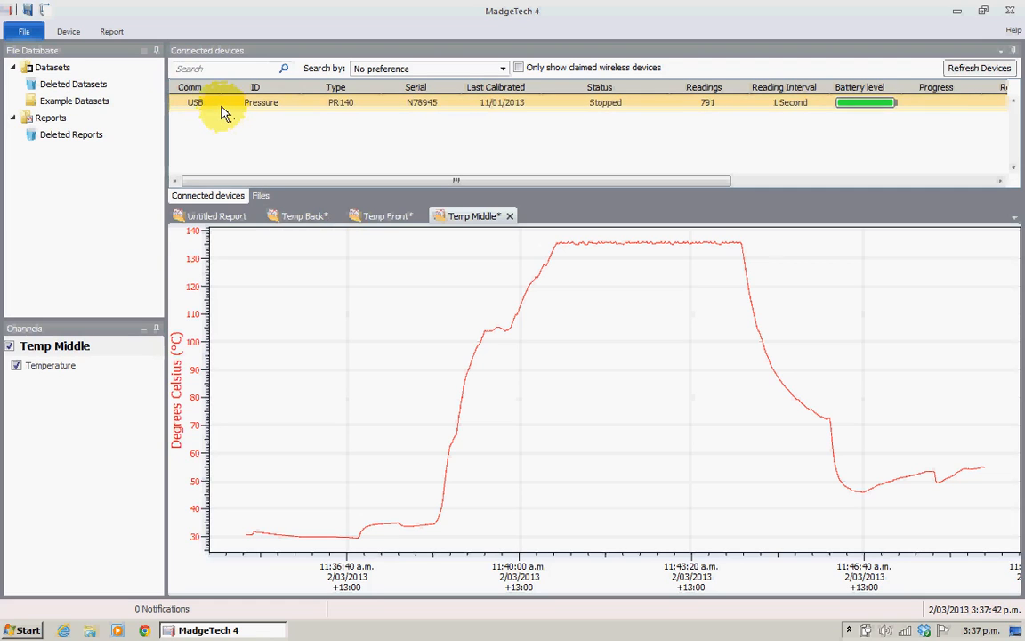
left_click(68, 32)
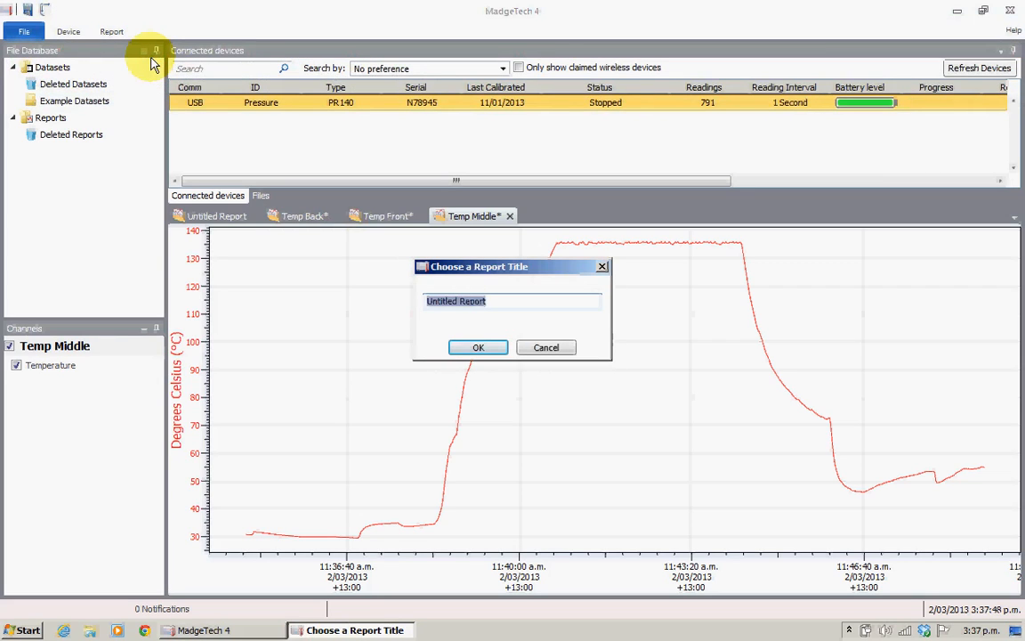
type("Pressure")
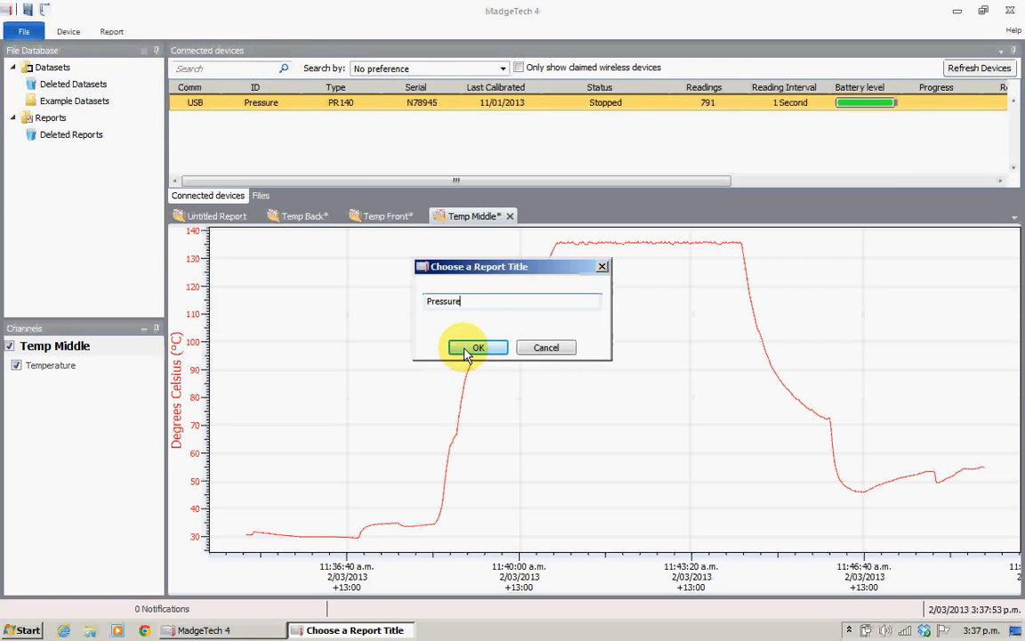
left_click(477, 347)
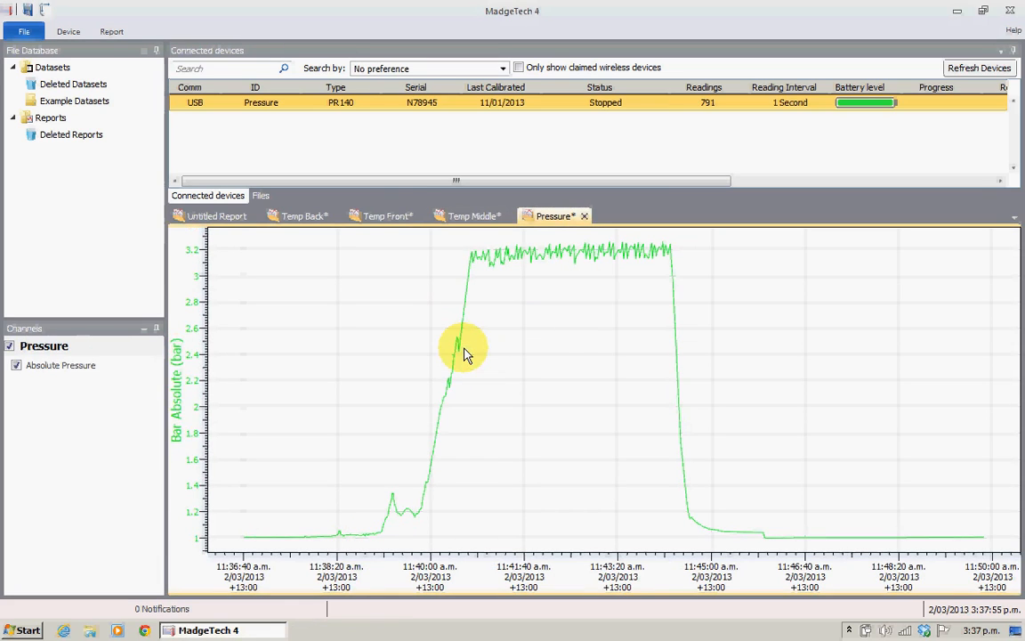
mouse_move(570, 306)
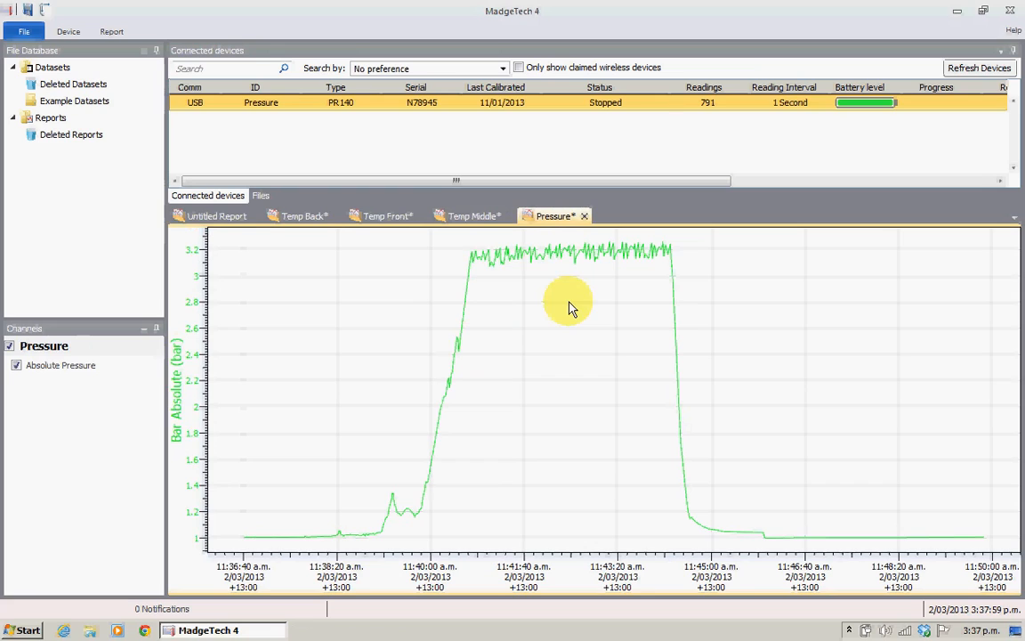
mouse_move(388, 246)
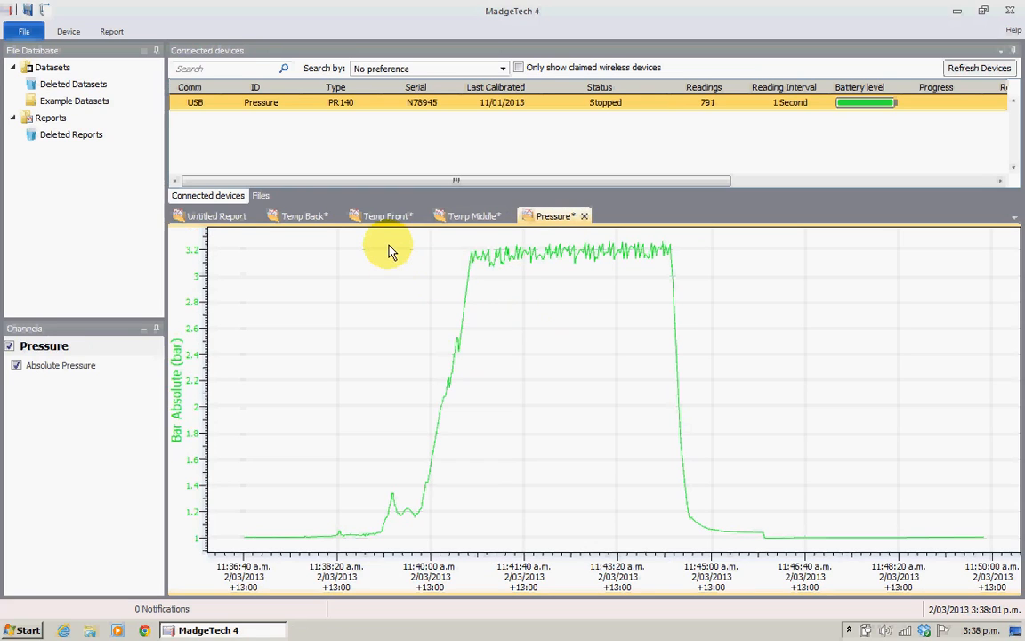
mouse_move(232, 200)
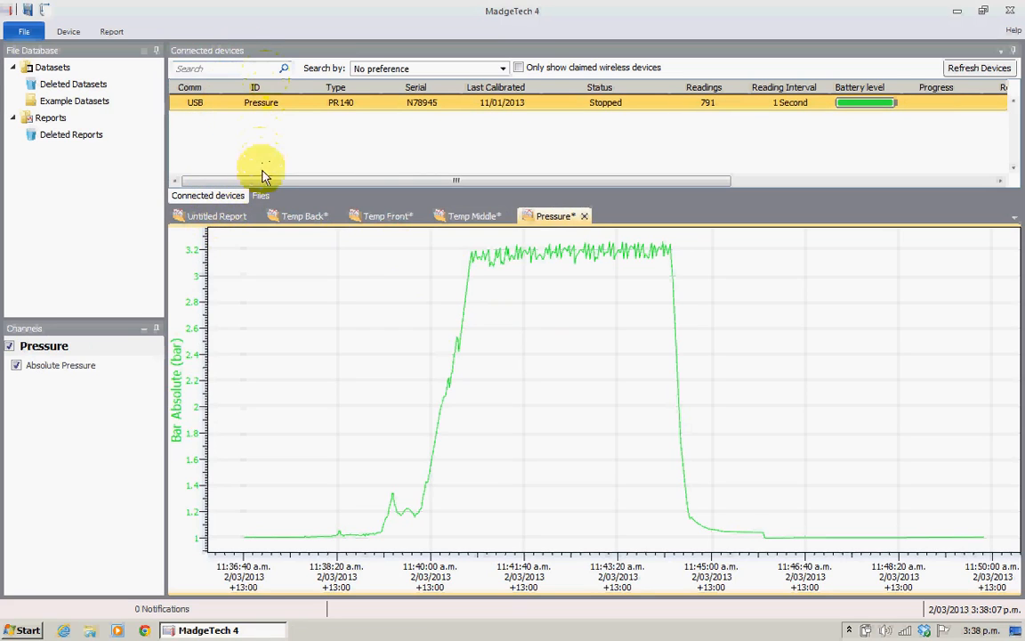
- Show the Files list of the four datasets and view the Temp Back and Temp Middle reports
left_click(259, 194)
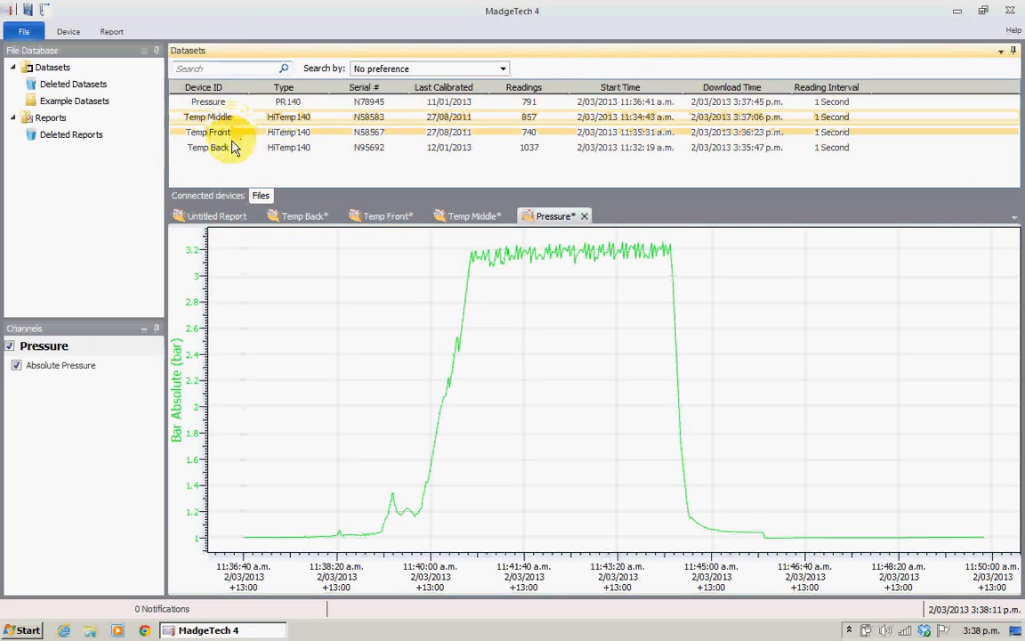
left_click(206, 100)
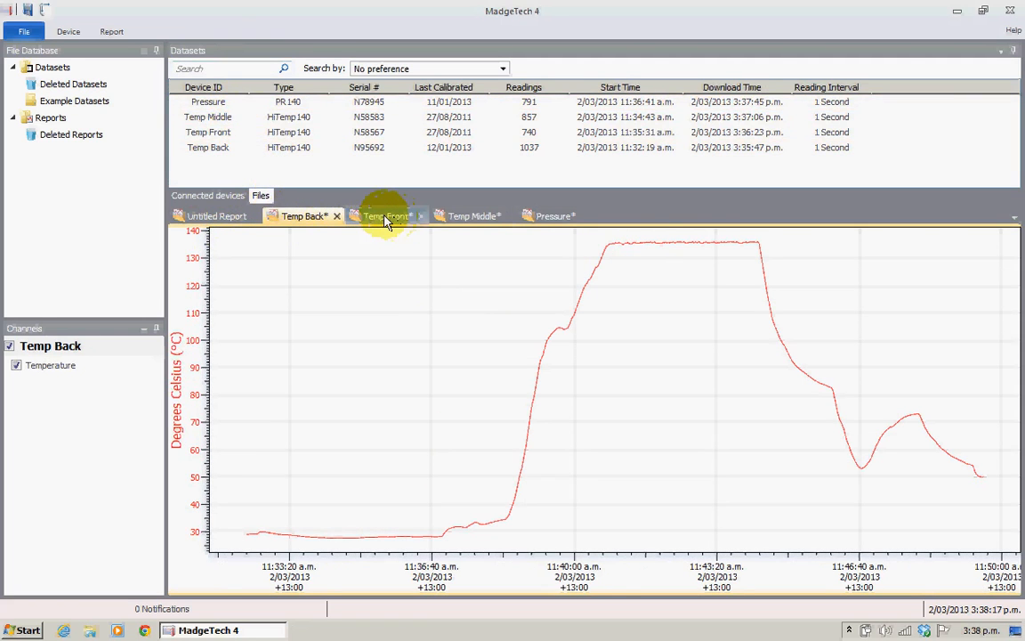
left_click(386, 215)
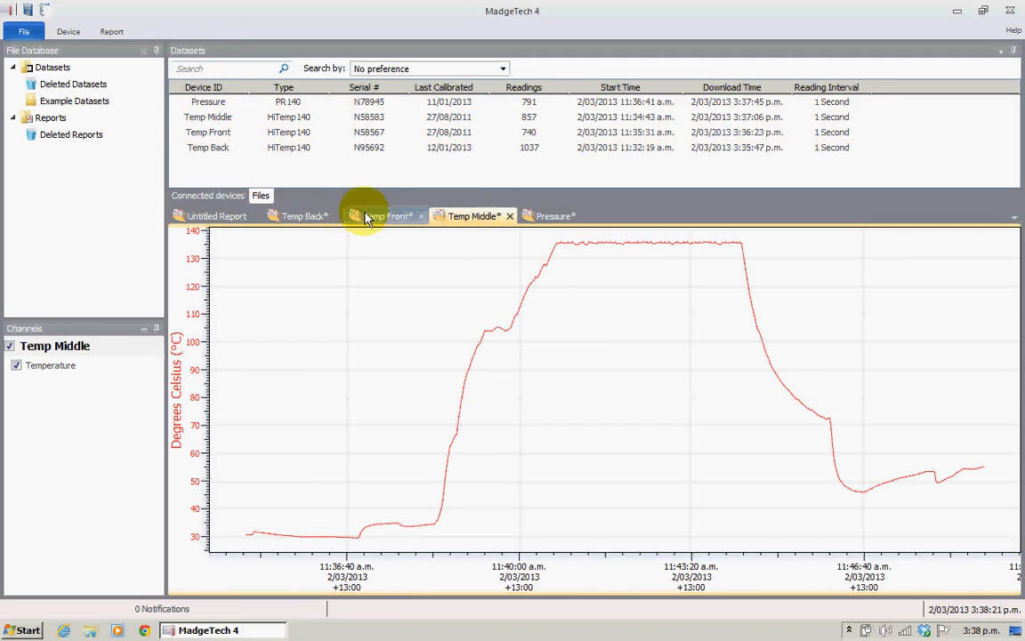
mouse_move(381, 217)
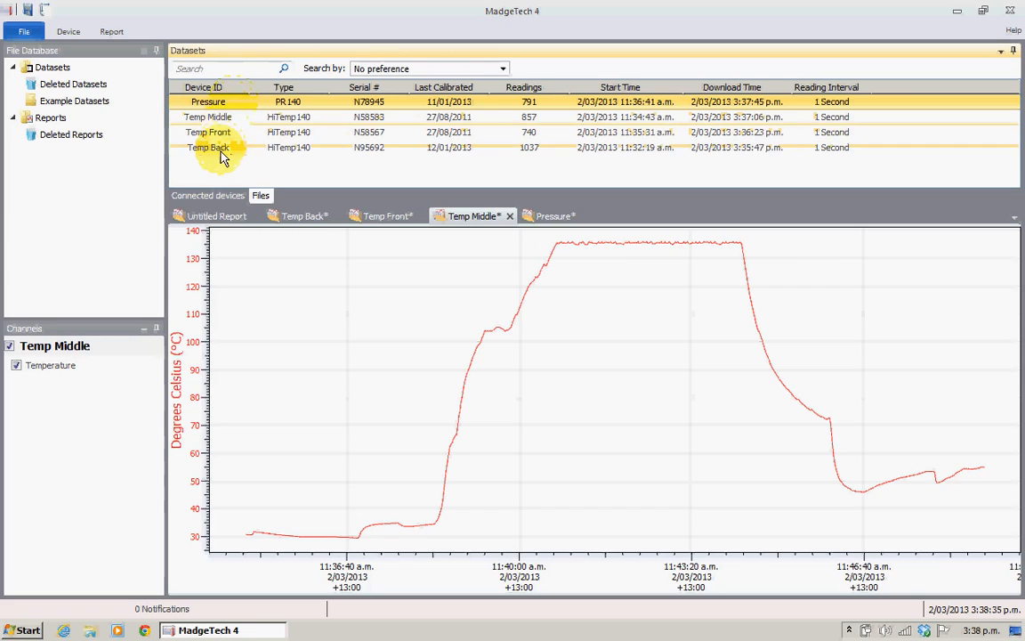
- Select all four datasets and add their channels to a new combined report named 'Sample Graph'
left_click(210, 146)
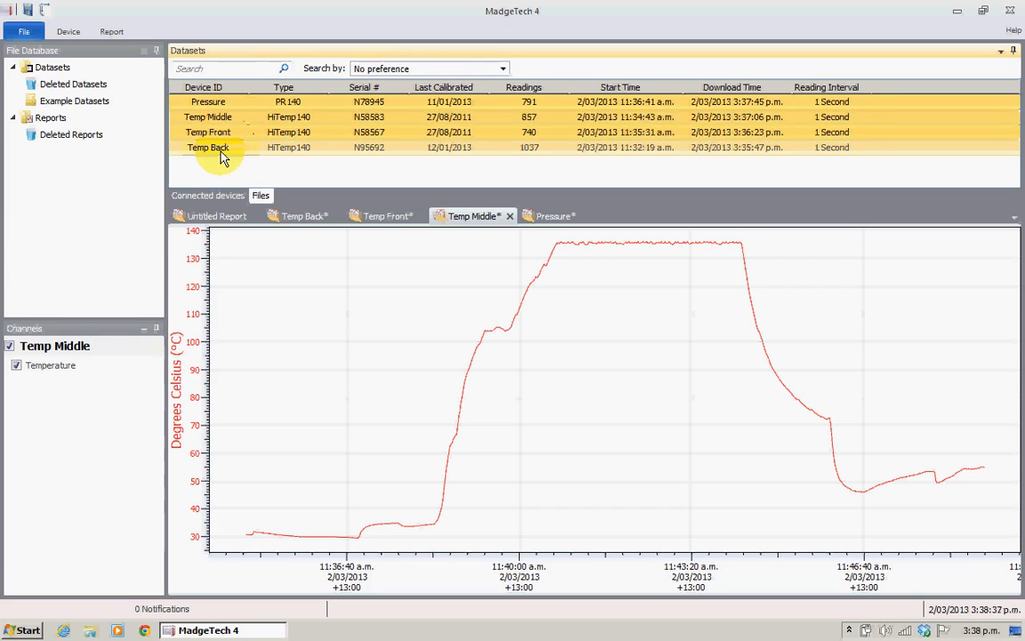
left_click(209, 146)
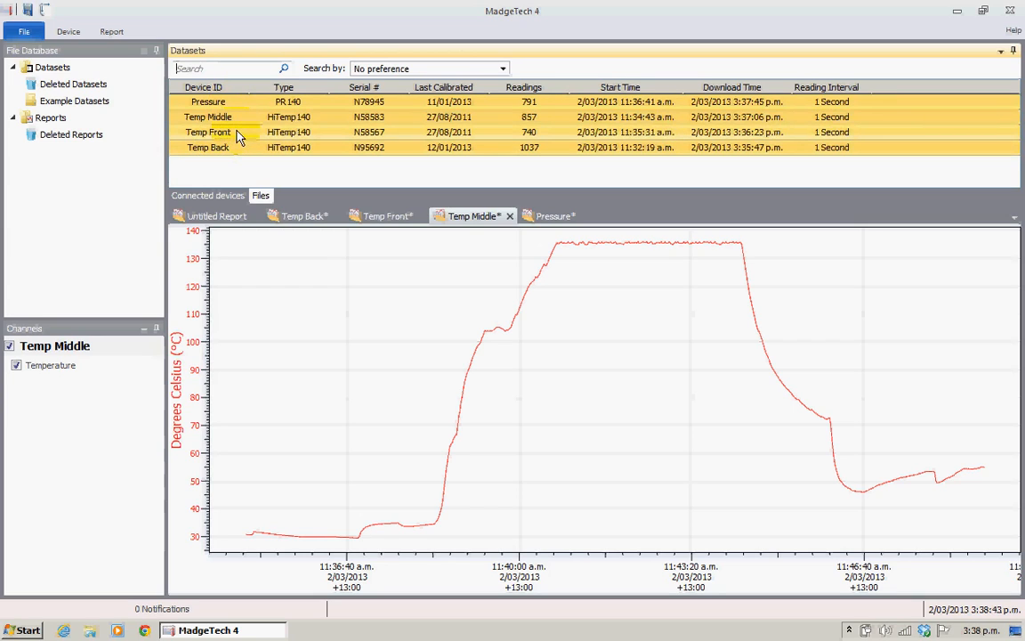
left_click(207, 117)
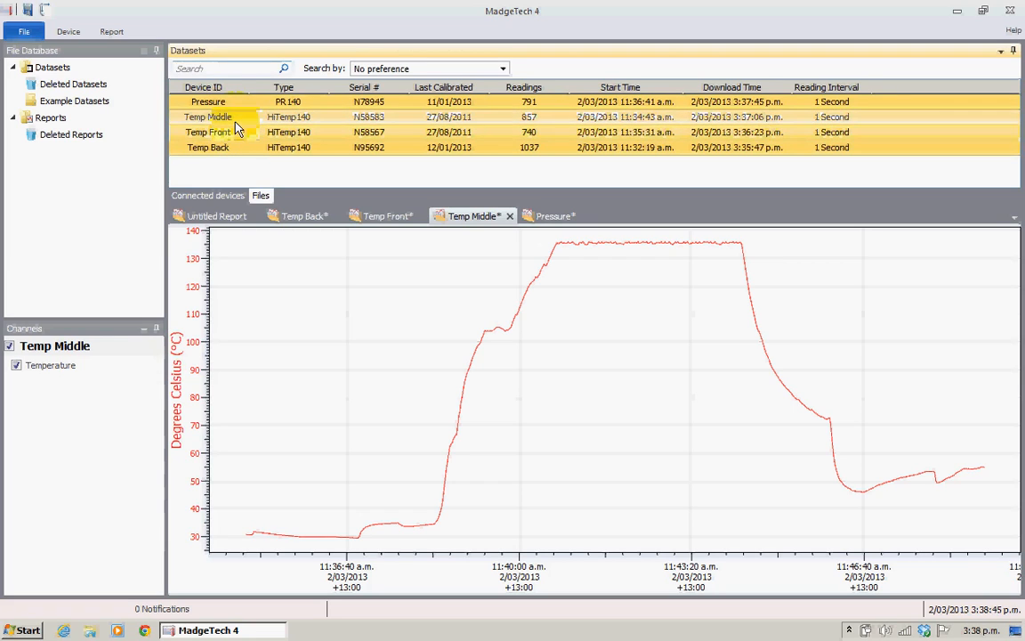
right_click(207, 132)
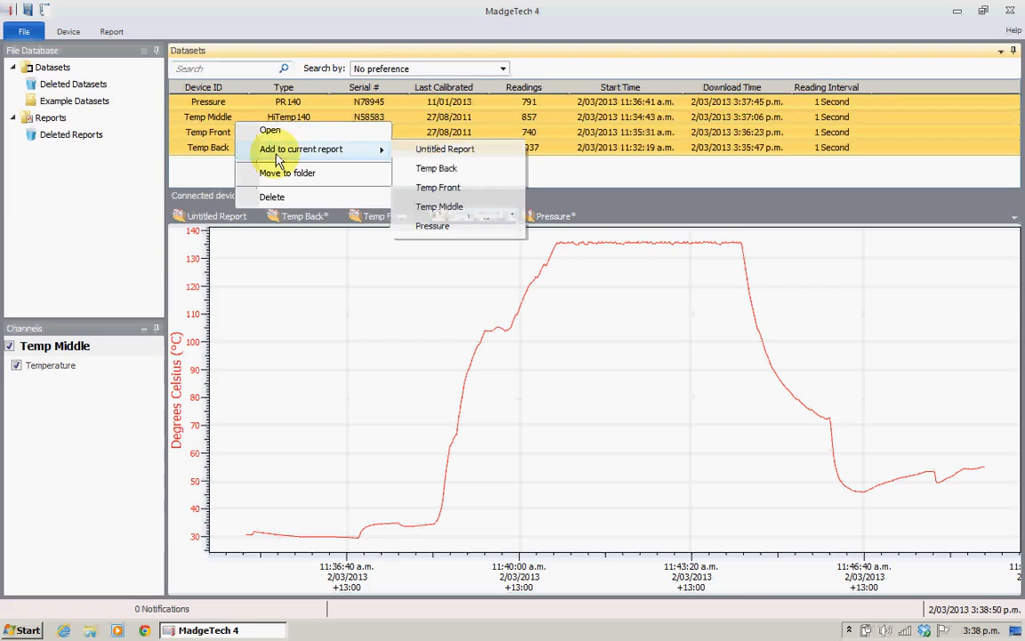
mouse_move(445, 150)
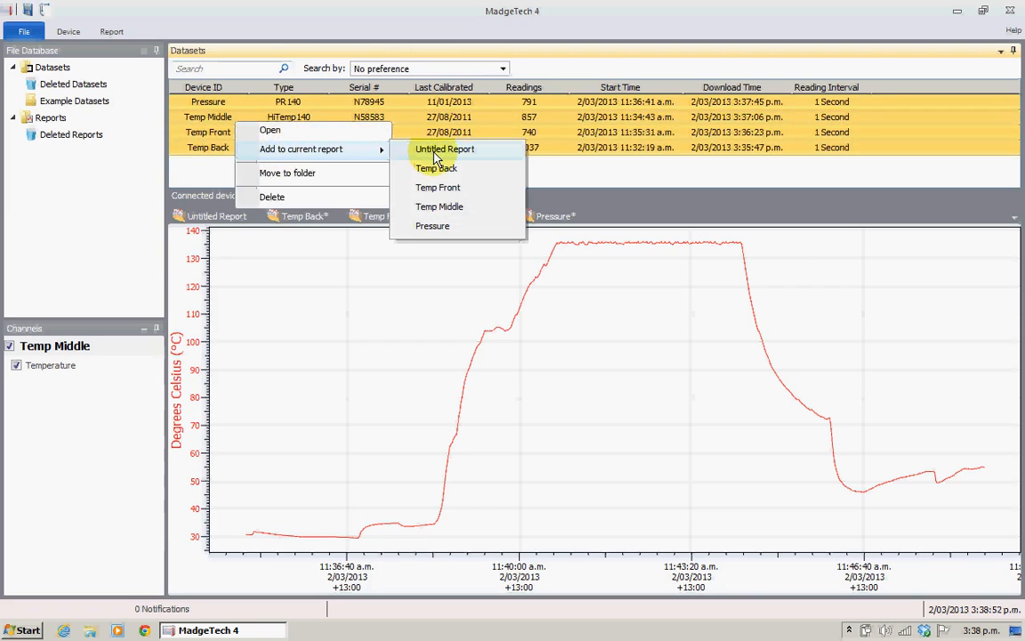
left_click(445, 149)
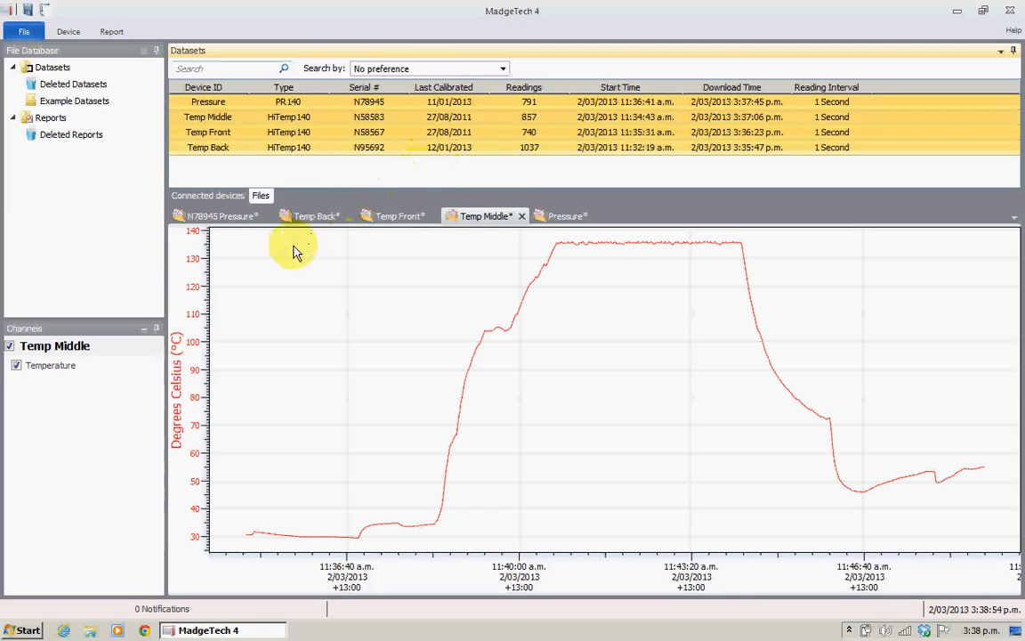
left_click(218, 215)
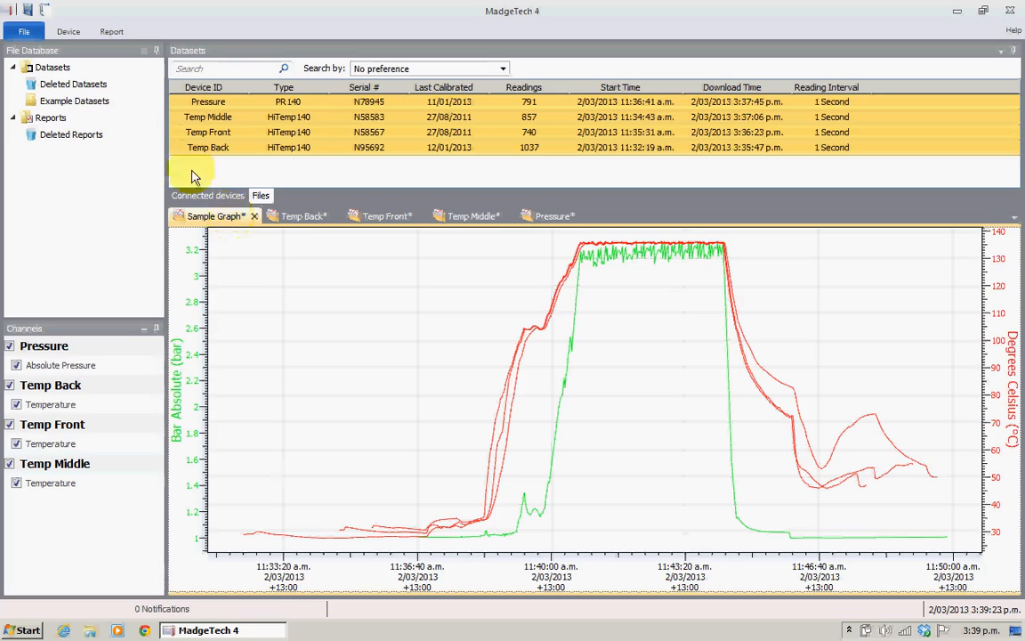
mouse_move(318, 305)
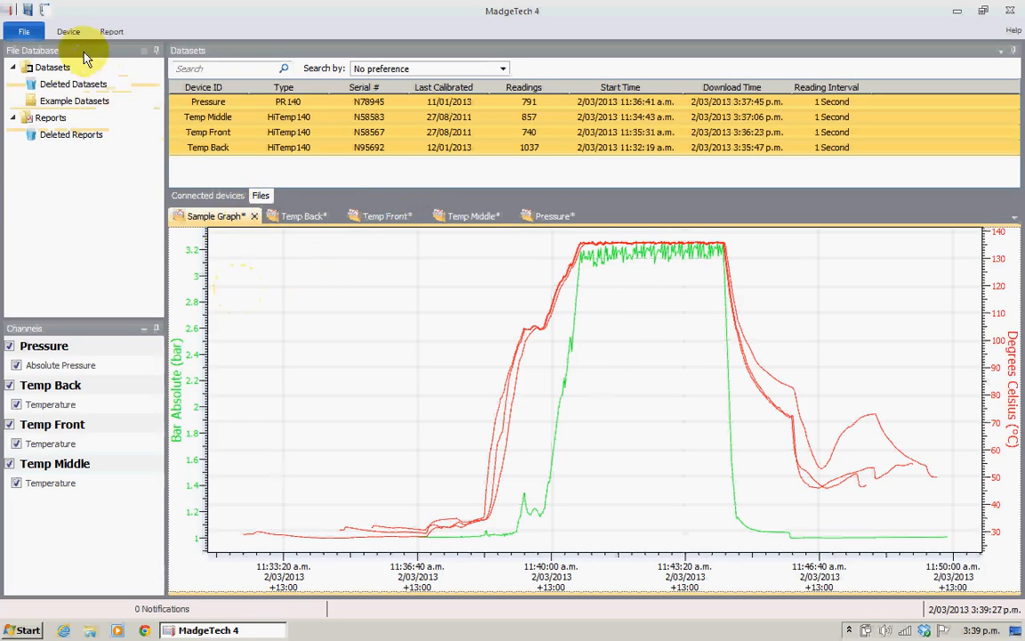
mouse_move(111, 32)
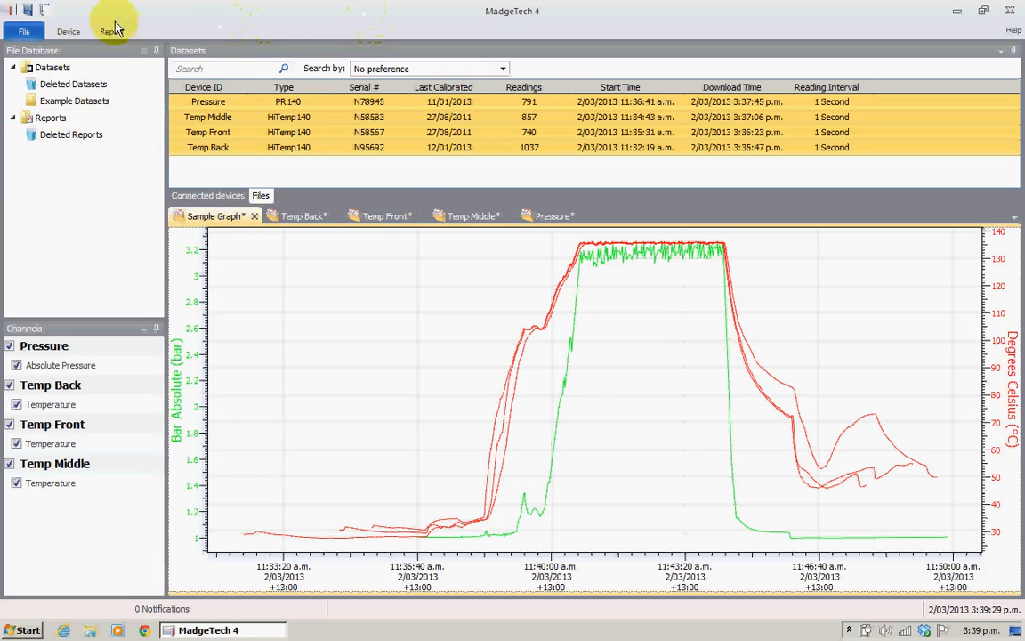
- Open the Options settings window from the File menu
left_click(25, 32)
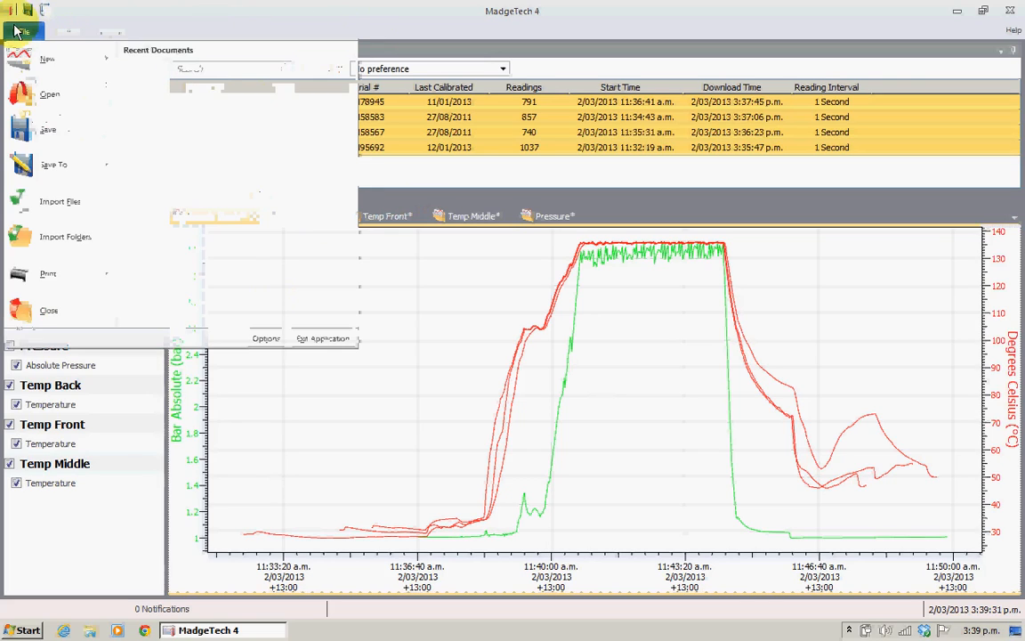
mouse_move(232, 331)
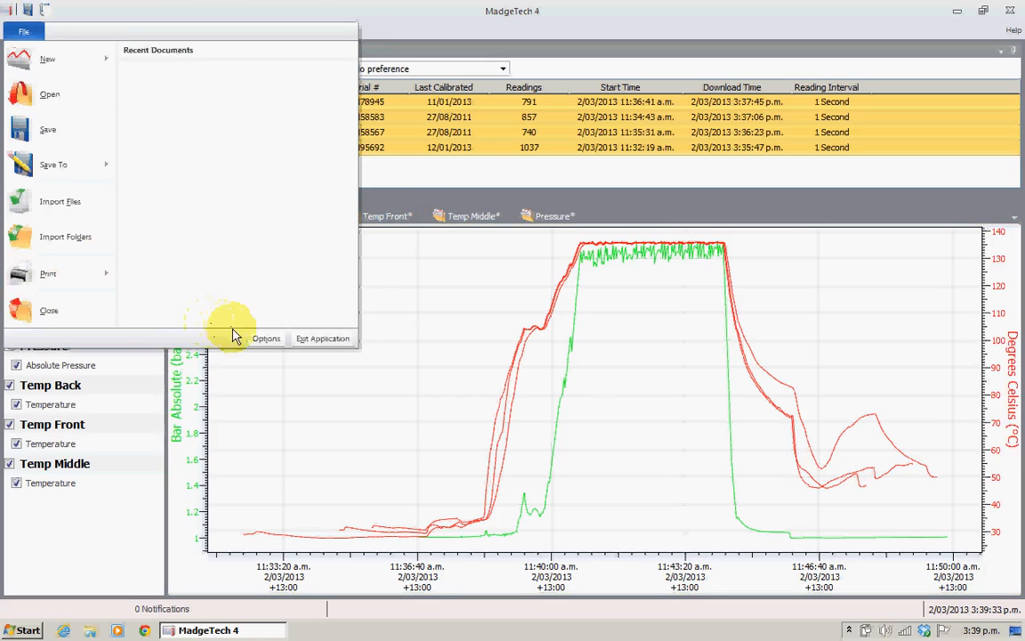
left_click(265, 338)
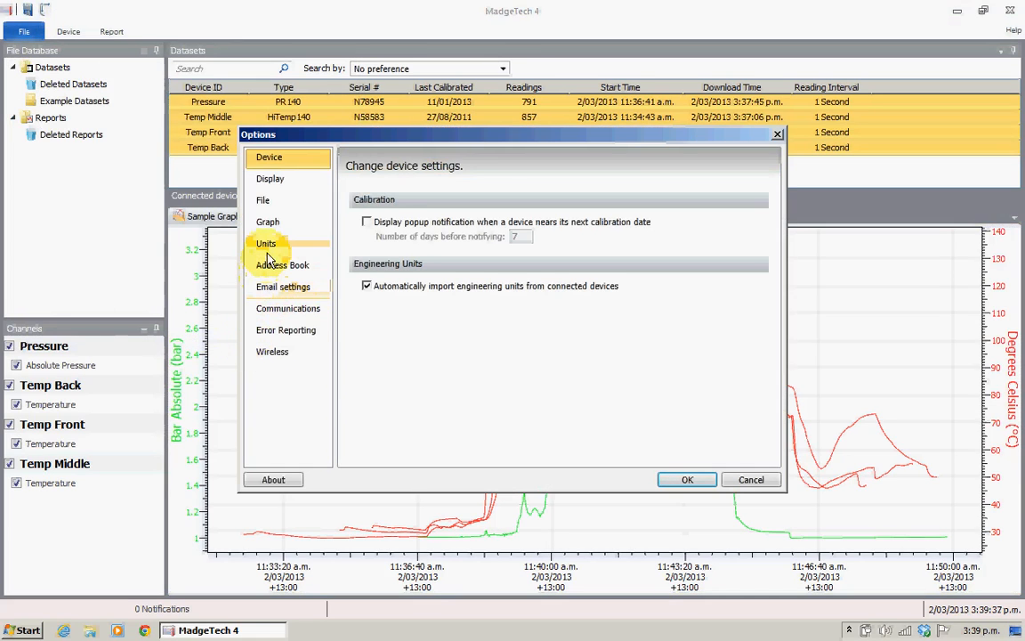
- Review the File and Display preference pages, then accept the settings with OK
left_click(263, 200)
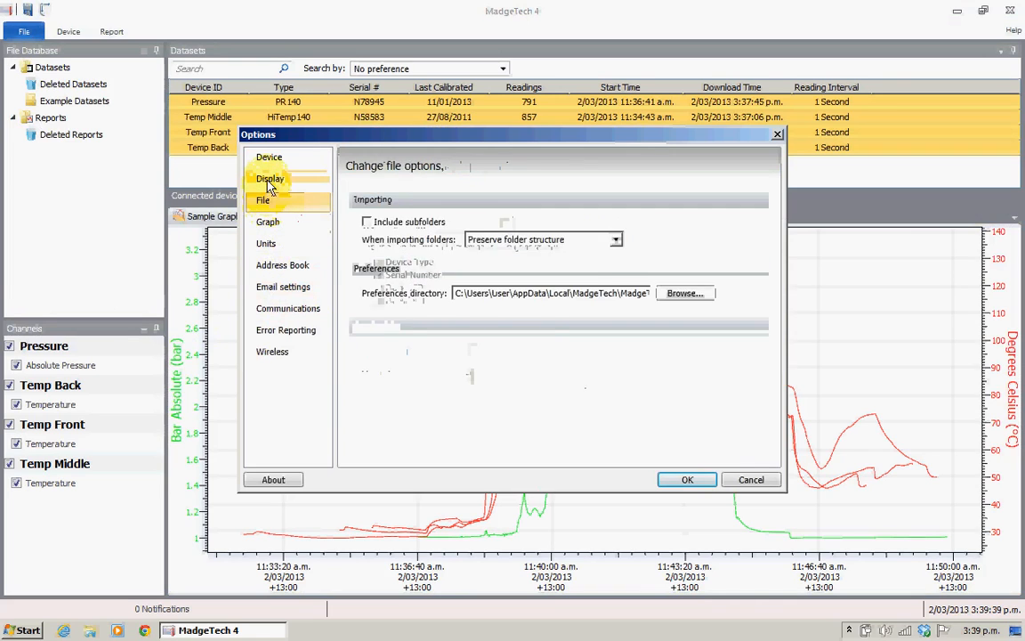
left_click(270, 178)
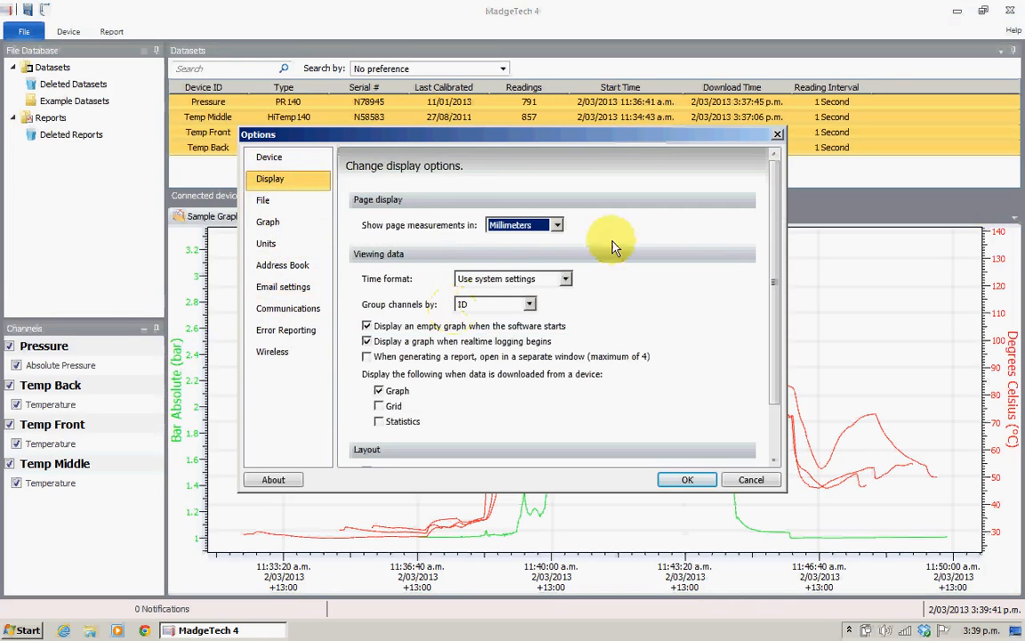
scroll("down", 3)
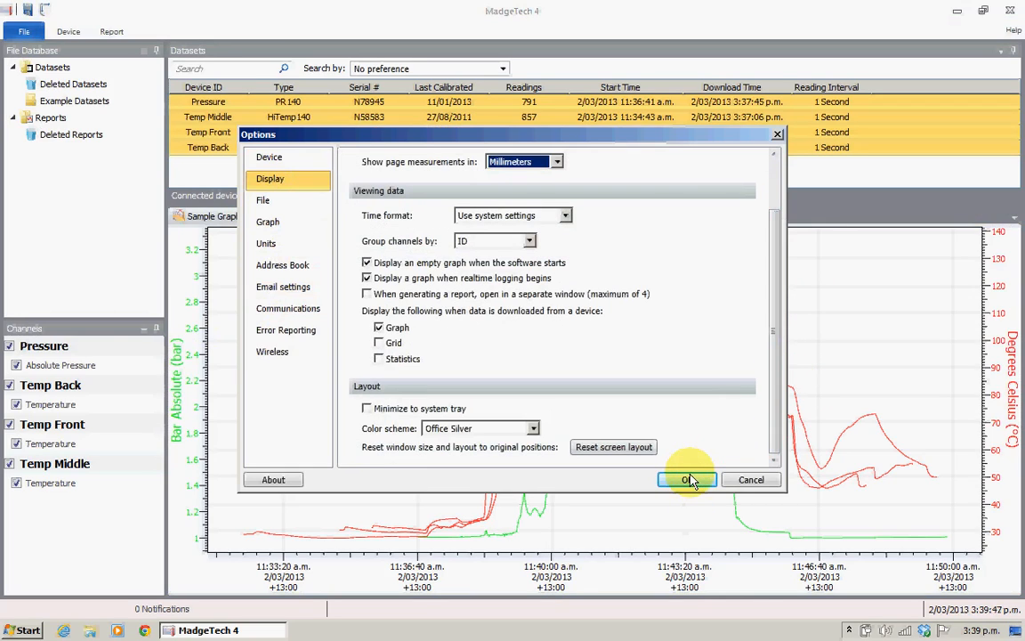
left_click(687, 481)
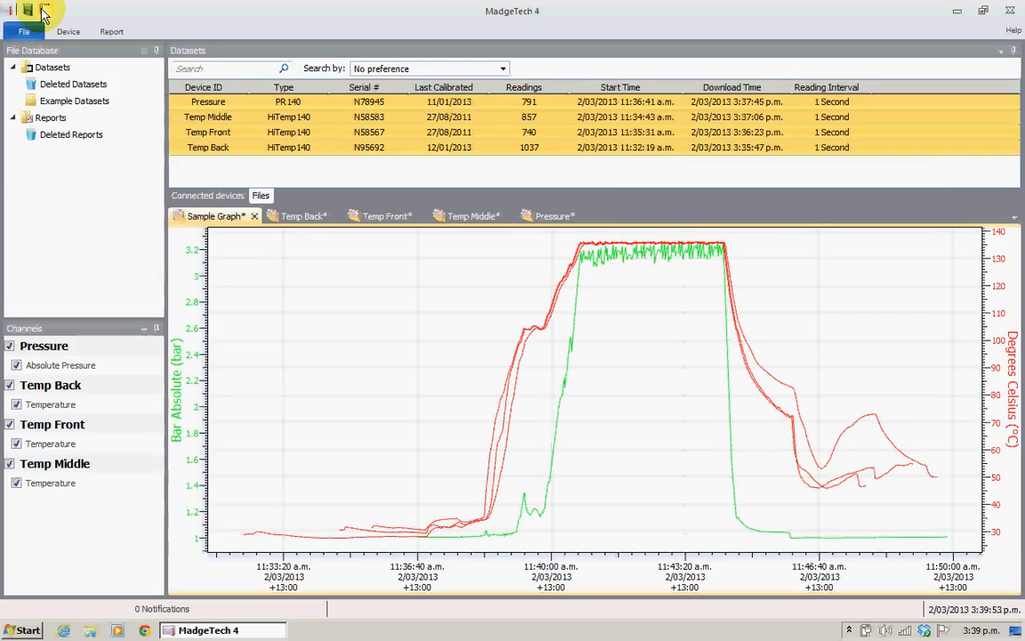
mouse_move(75, 34)
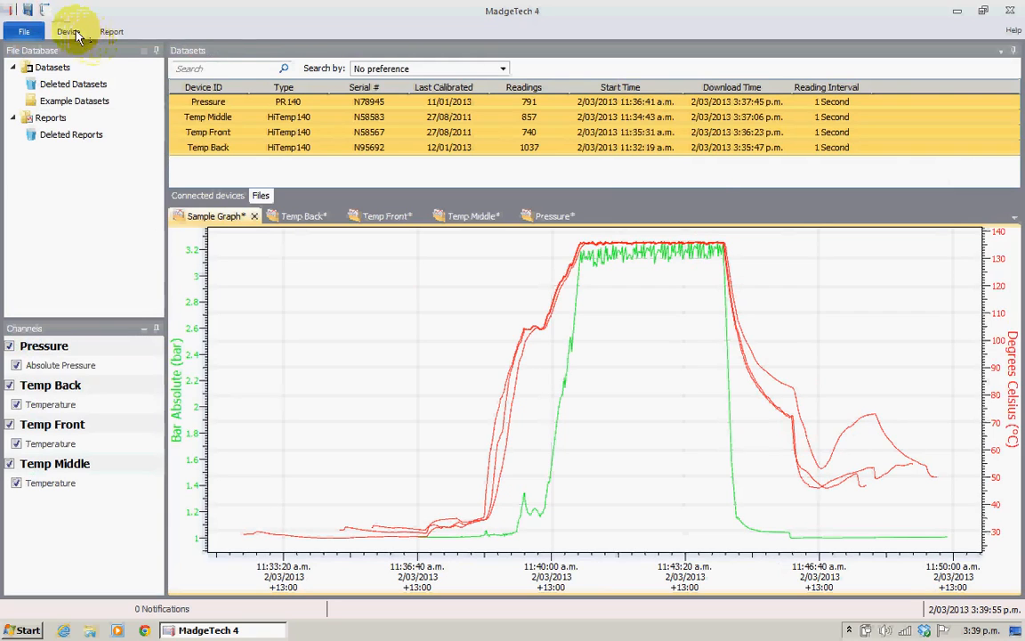
- Switch the ribbon to the Report commands for the Sample Graph
left_click(110, 32)
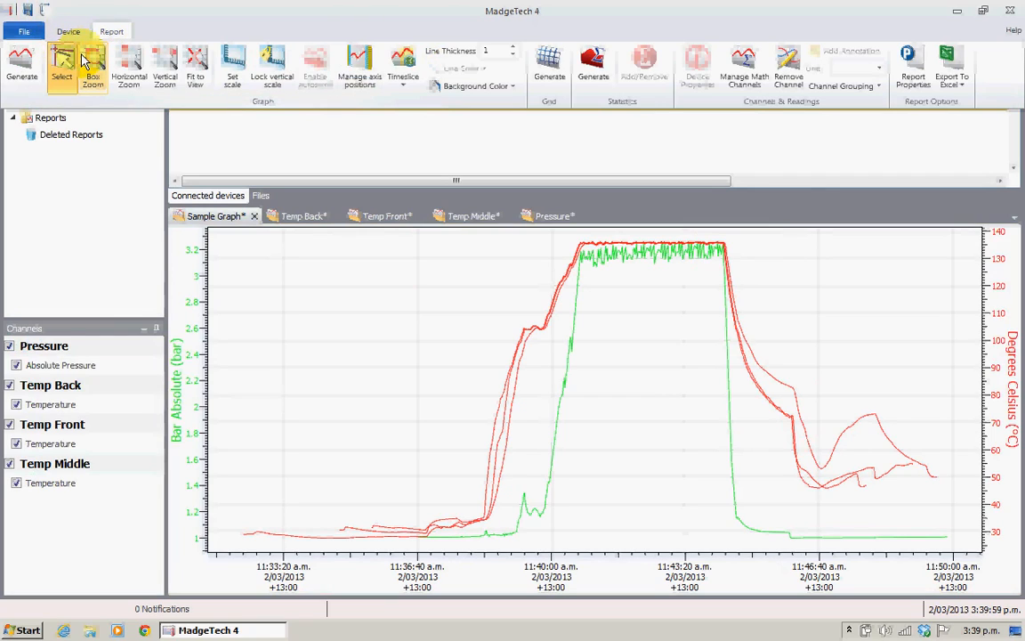
mouse_move(92, 68)
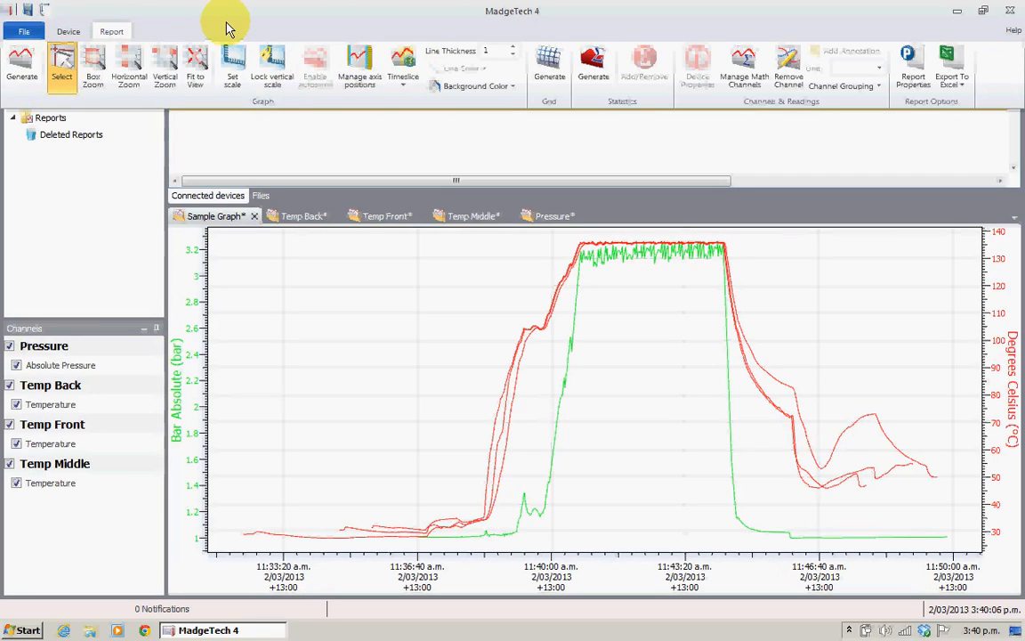
mouse_move(260, 368)
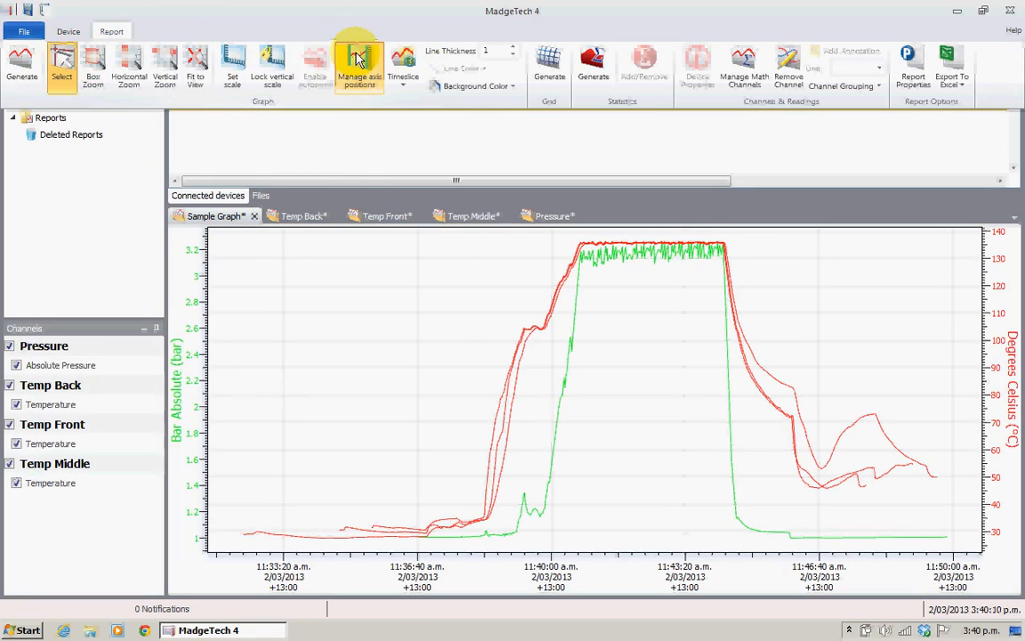
- Move the Degrees Celsius axis left beside the Bar Absolute axis via Manage axis positions
left_click(360, 64)
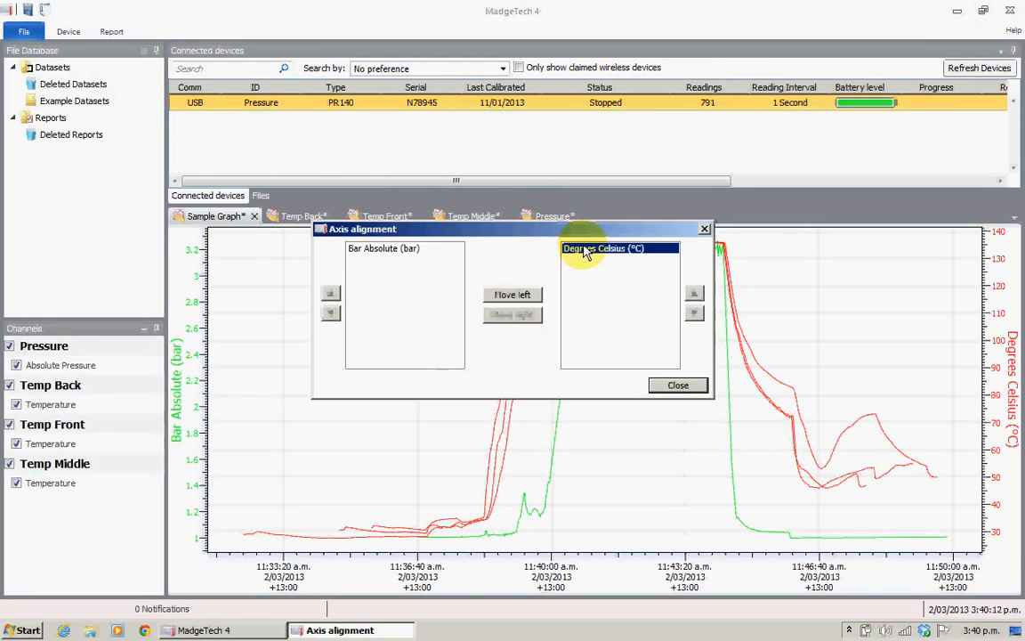
left_click(512, 296)
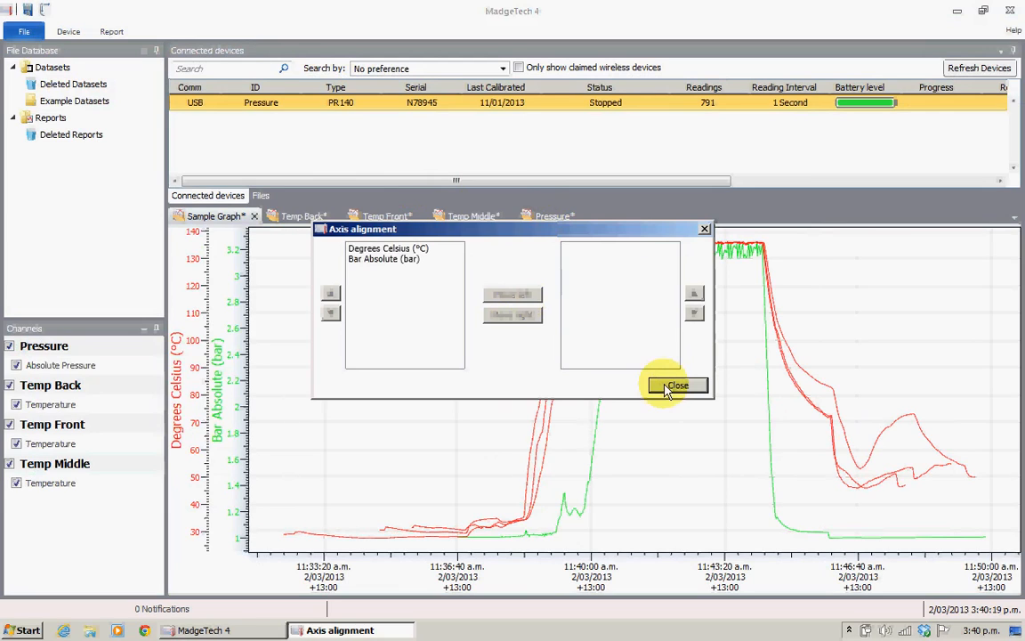
left_click(676, 385)
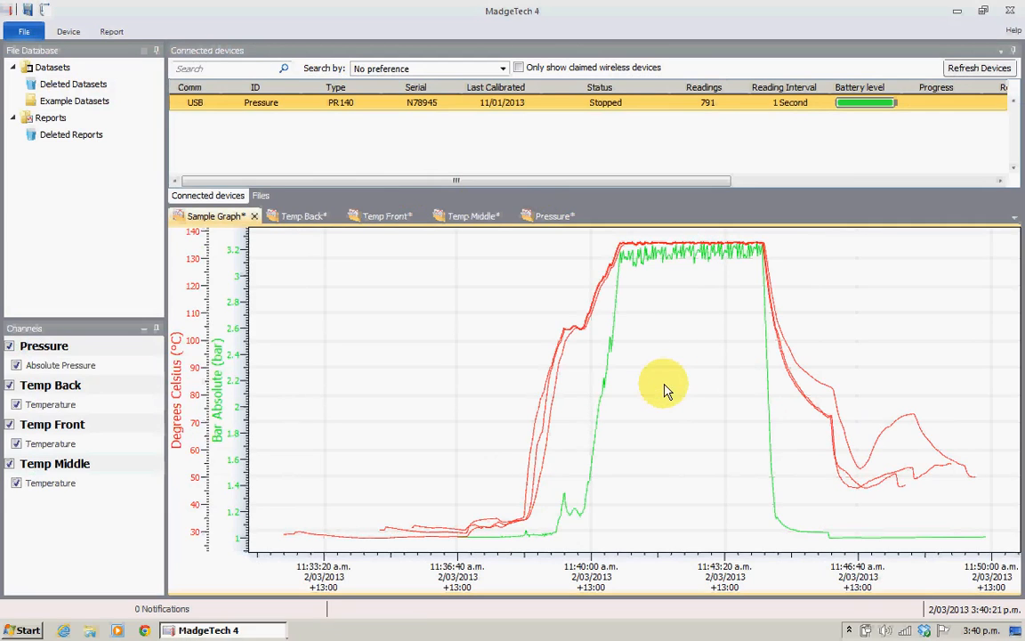
mouse_move(229, 395)
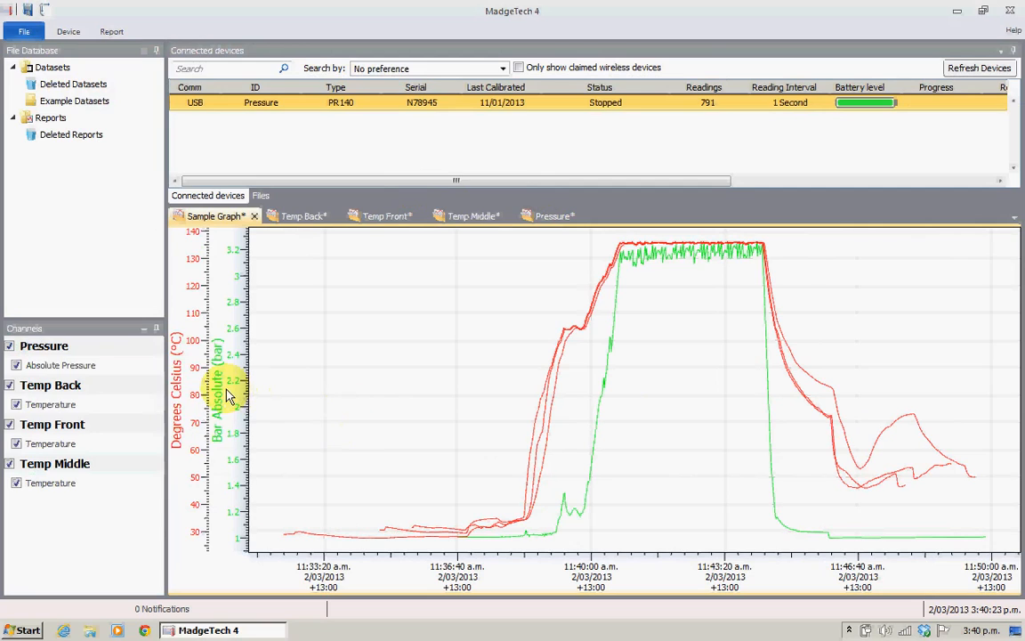
mouse_move(182, 436)
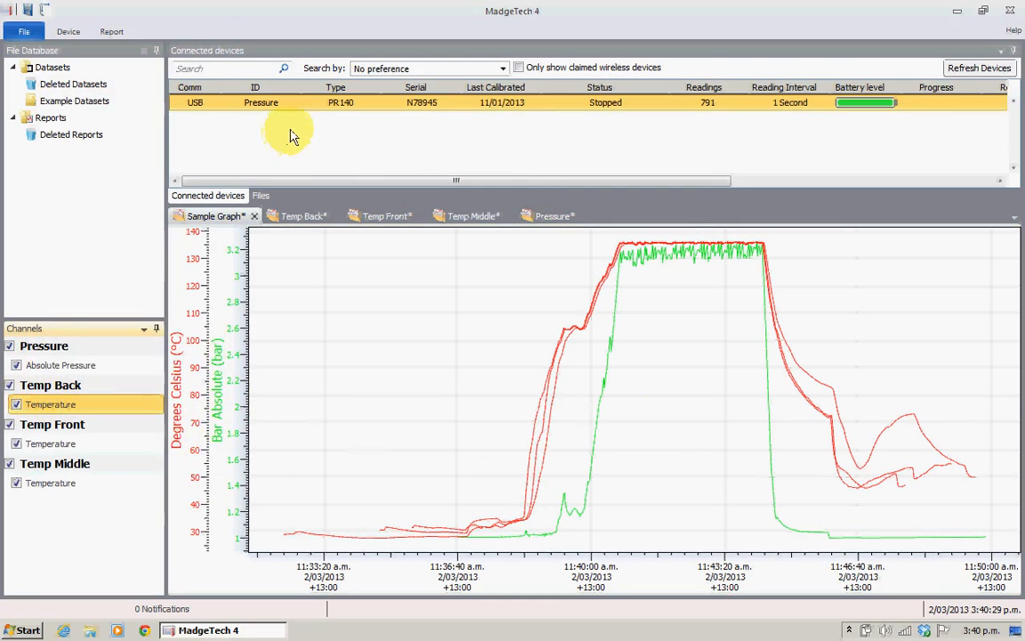
- Give the Temp Back and Temp Front temperature lines their own distinct colours
left_click(110, 32)
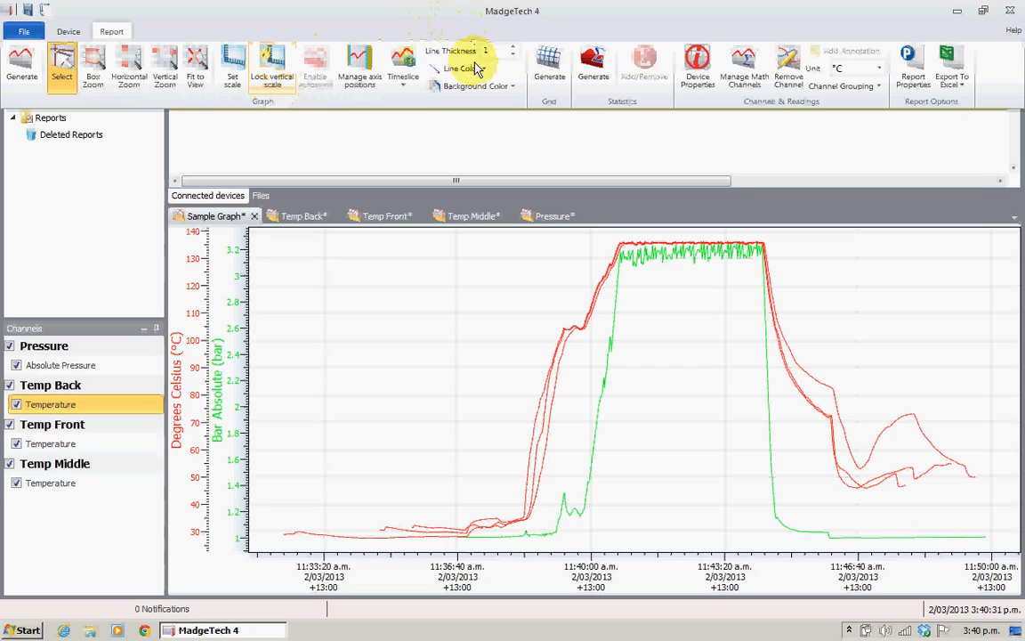
left_click(459, 68)
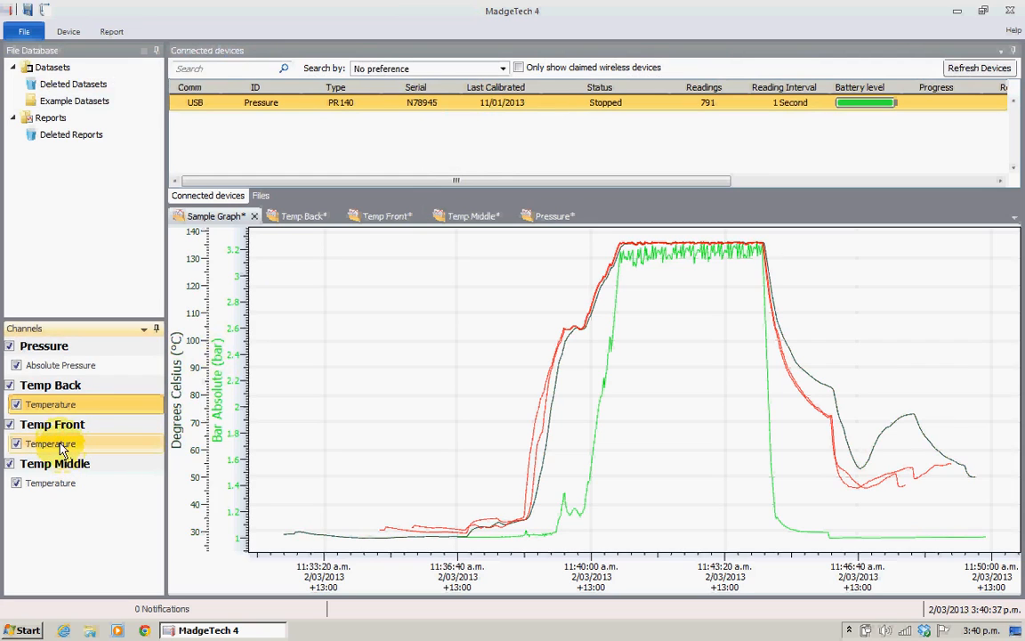
right_click(50, 443)
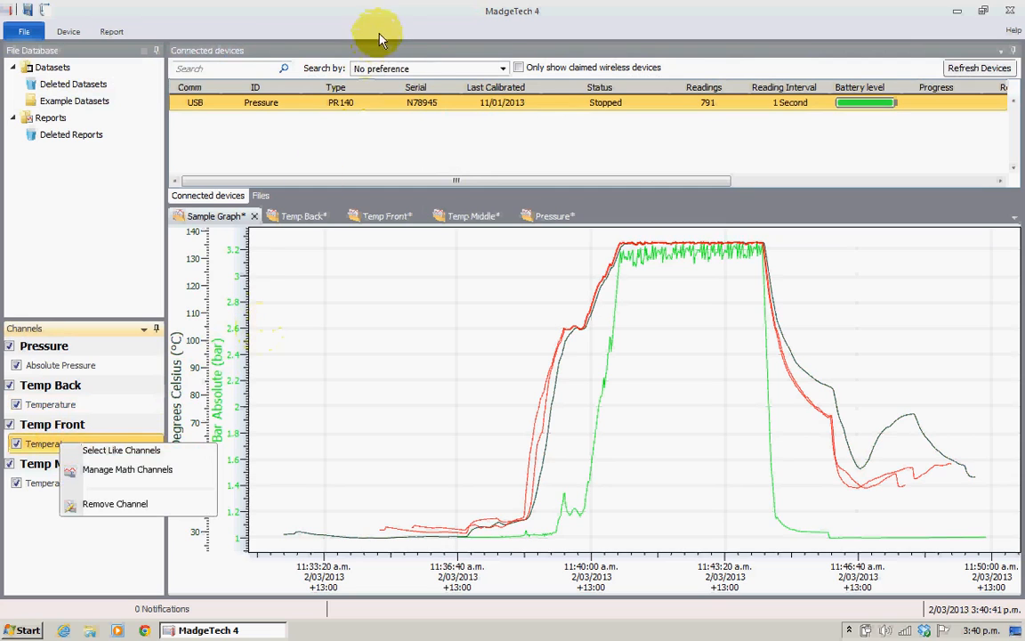
left_click(111, 32)
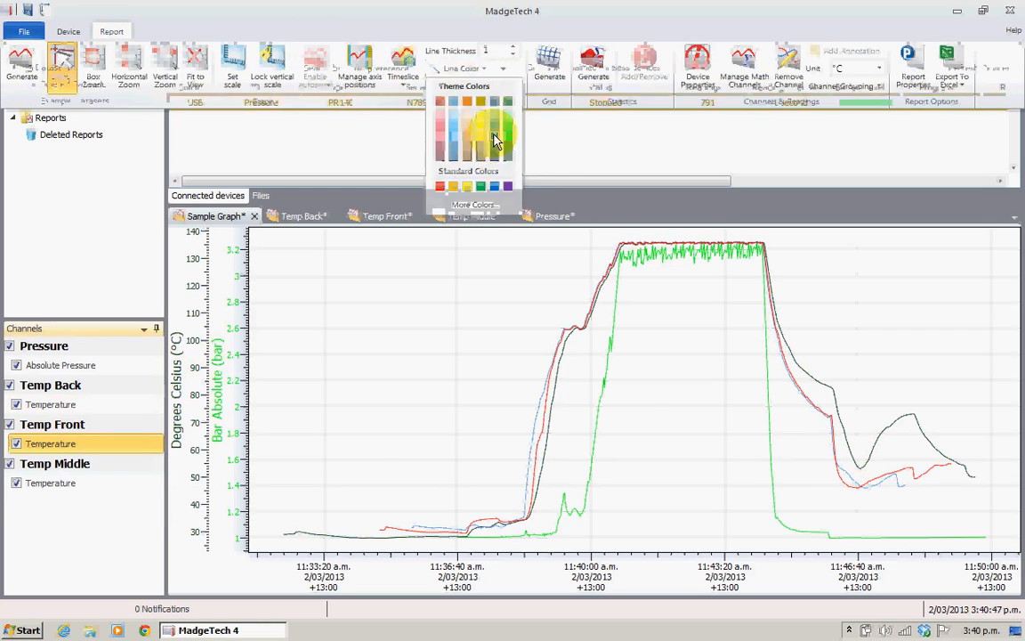
left_click(25, 33)
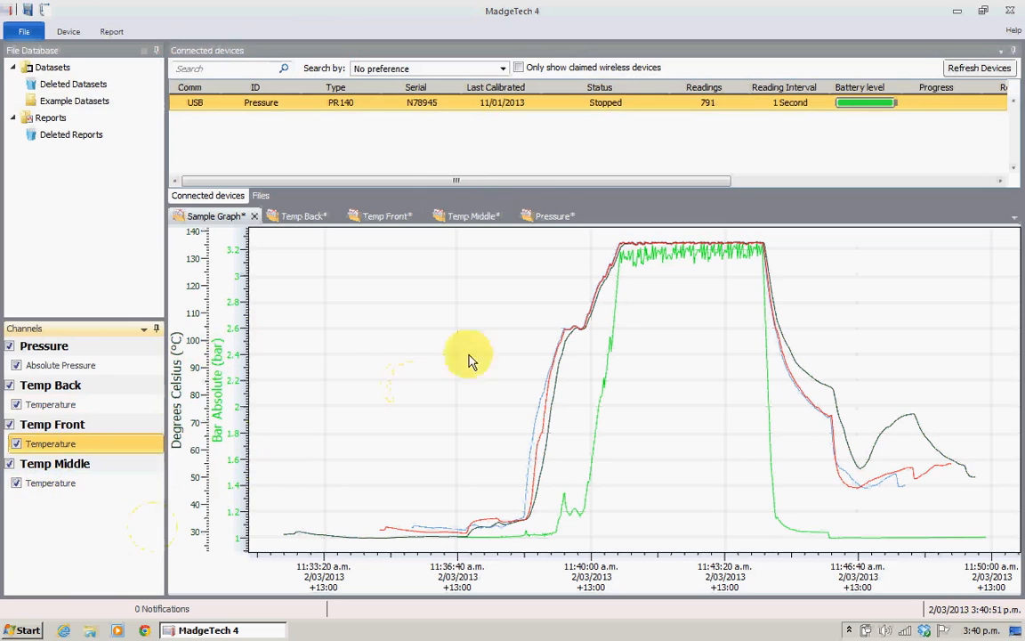
mouse_move(545, 348)
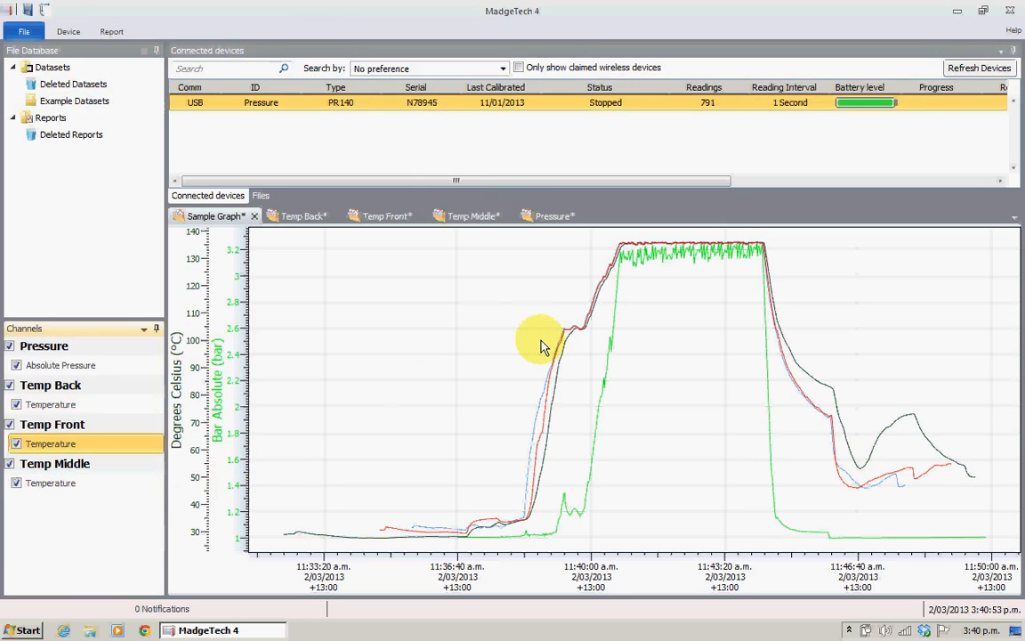
mouse_move(573, 336)
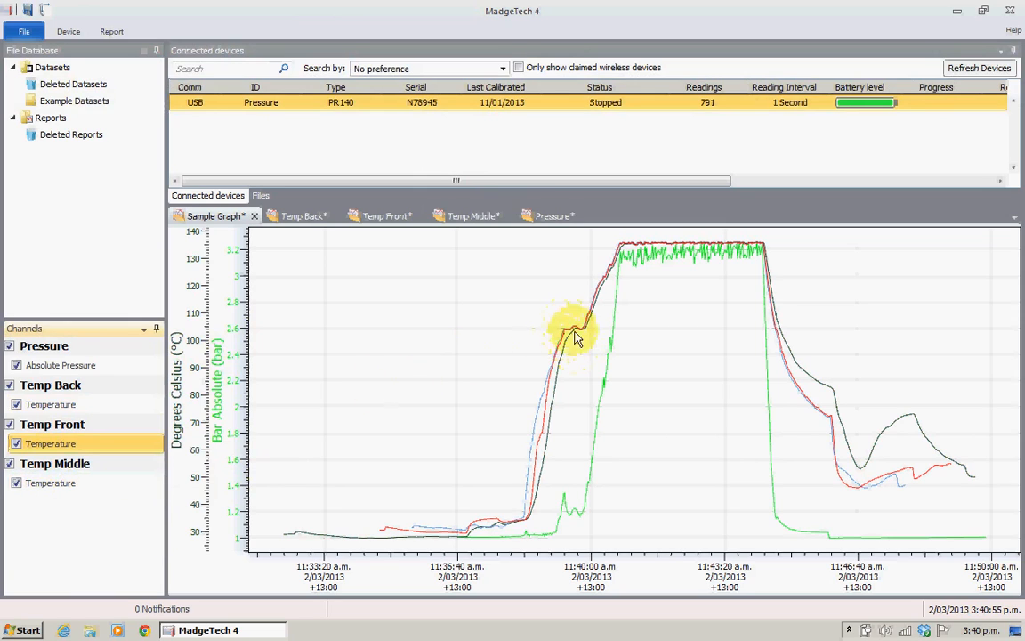
mouse_move(627, 384)
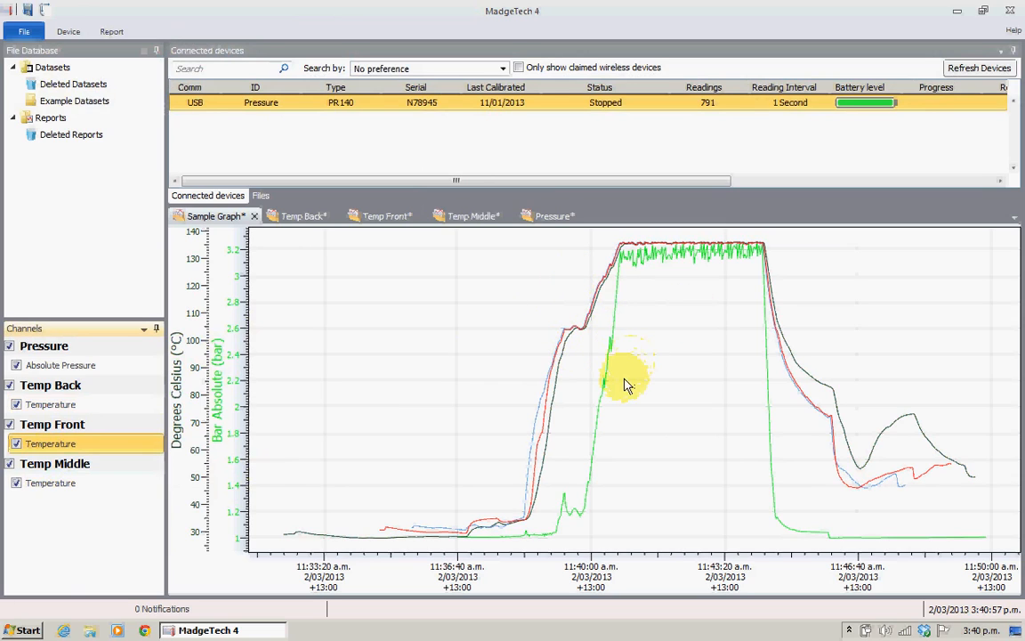
mouse_move(543, 409)
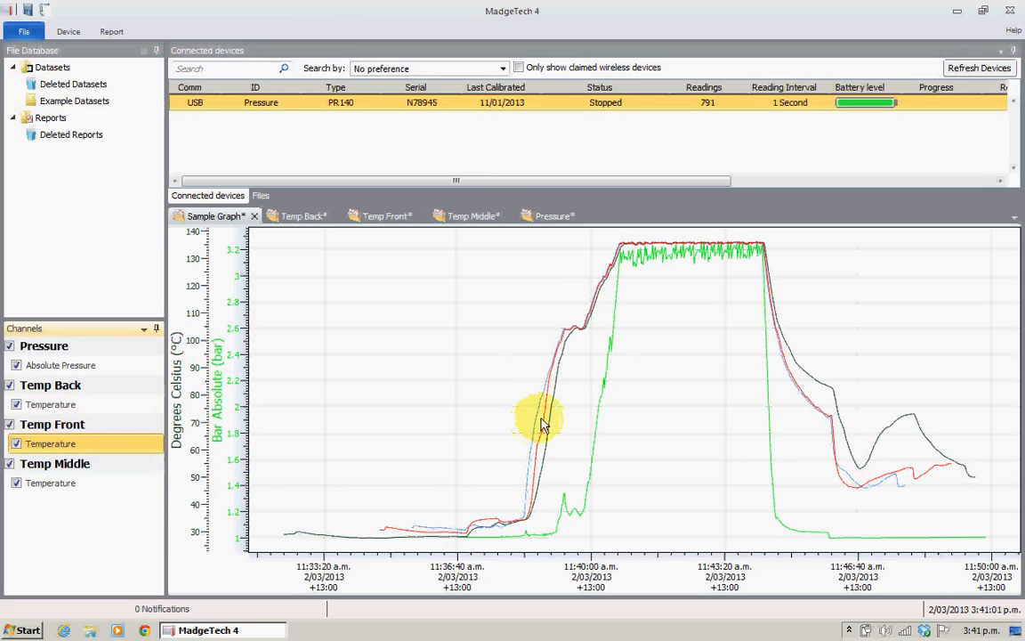
mouse_move(436, 420)
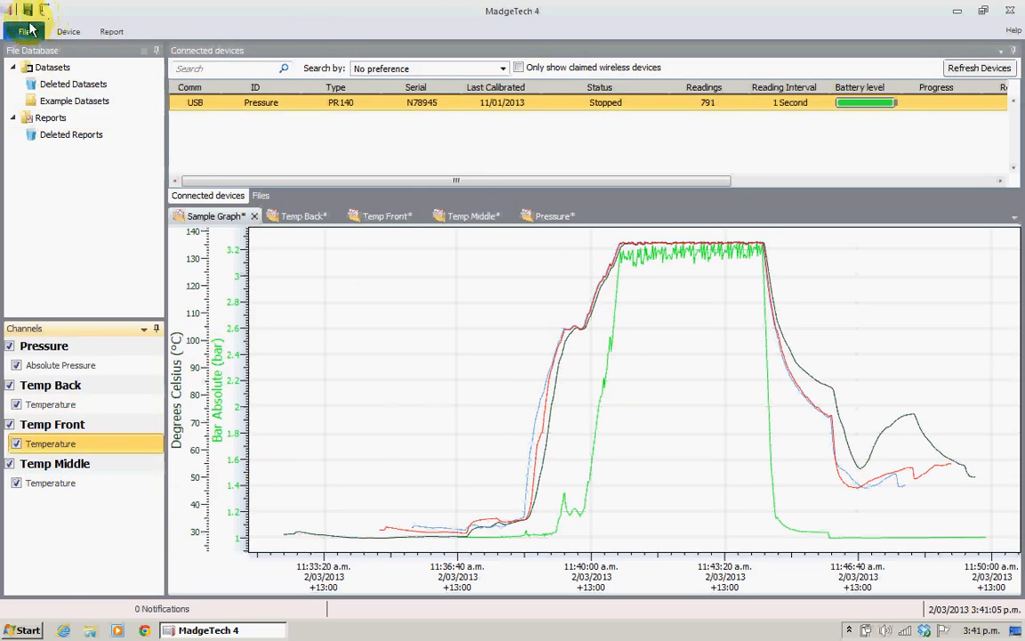
left_click(25, 32)
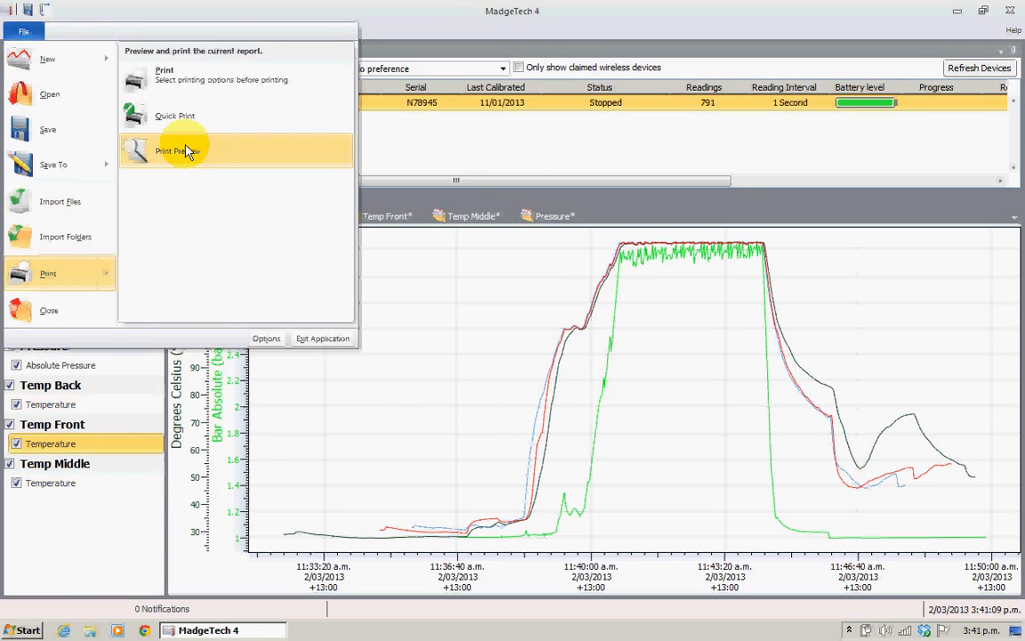
left_click(171, 149)
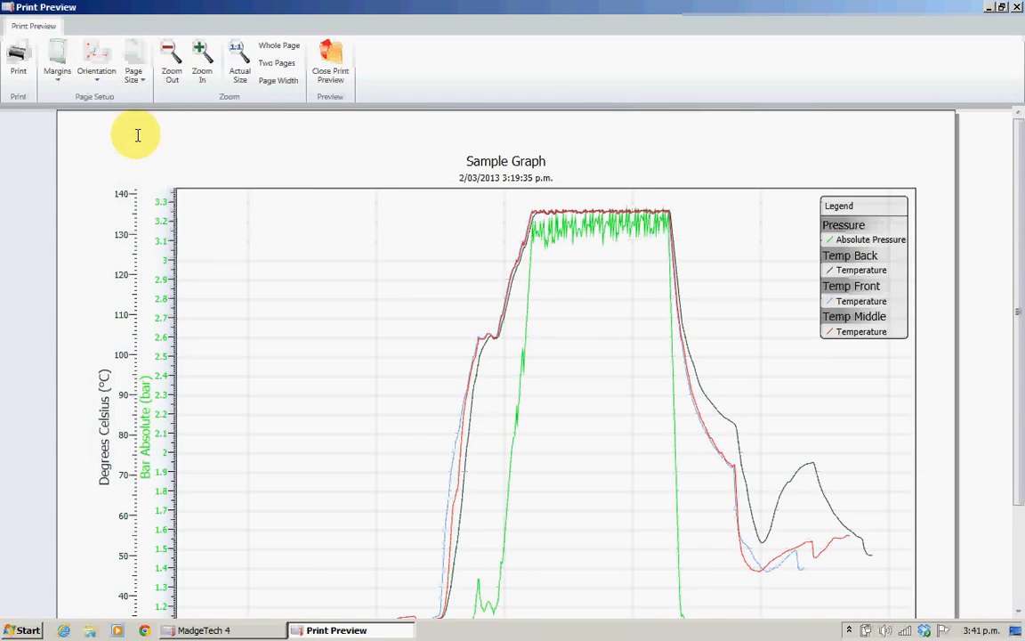
mouse_move(843, 239)
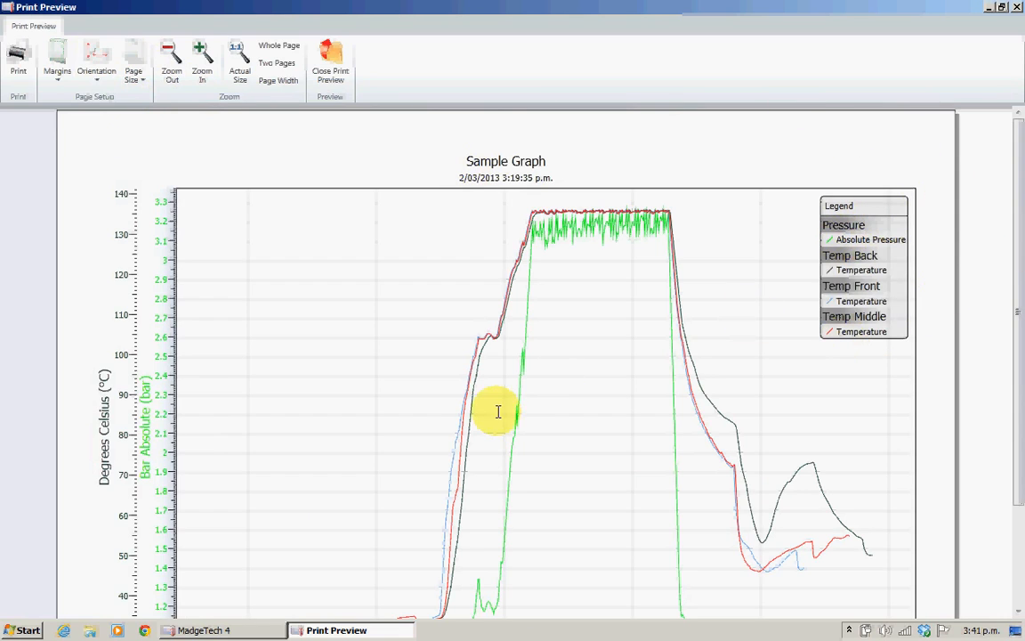
mouse_move(559, 187)
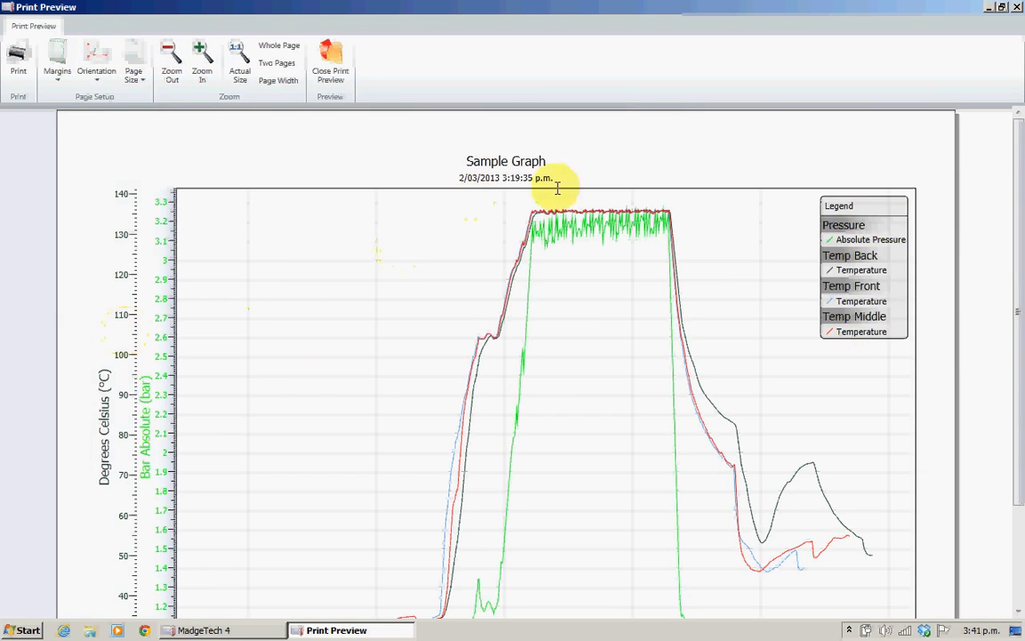
mouse_move(698, 231)
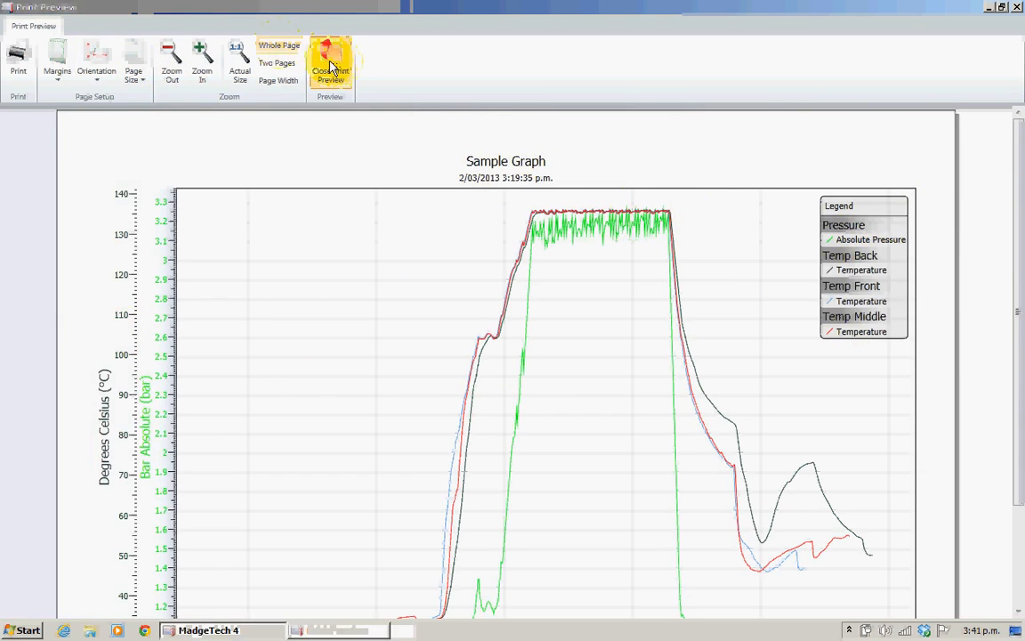
left_click(331, 71)
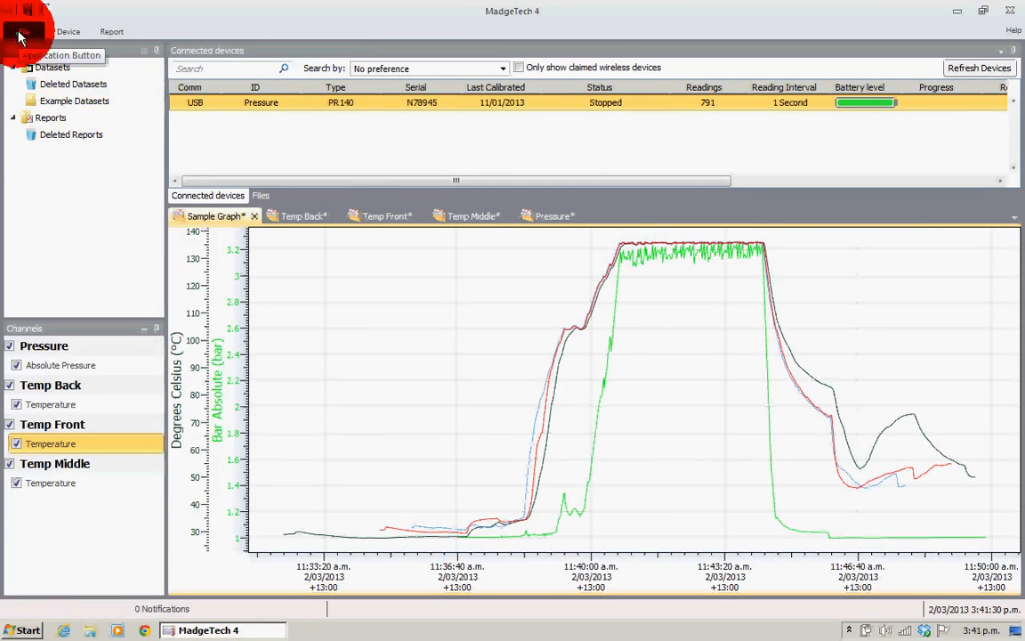
- Save the report to the Desktop as 'Sample Graph' via Save As
left_click(22, 32)
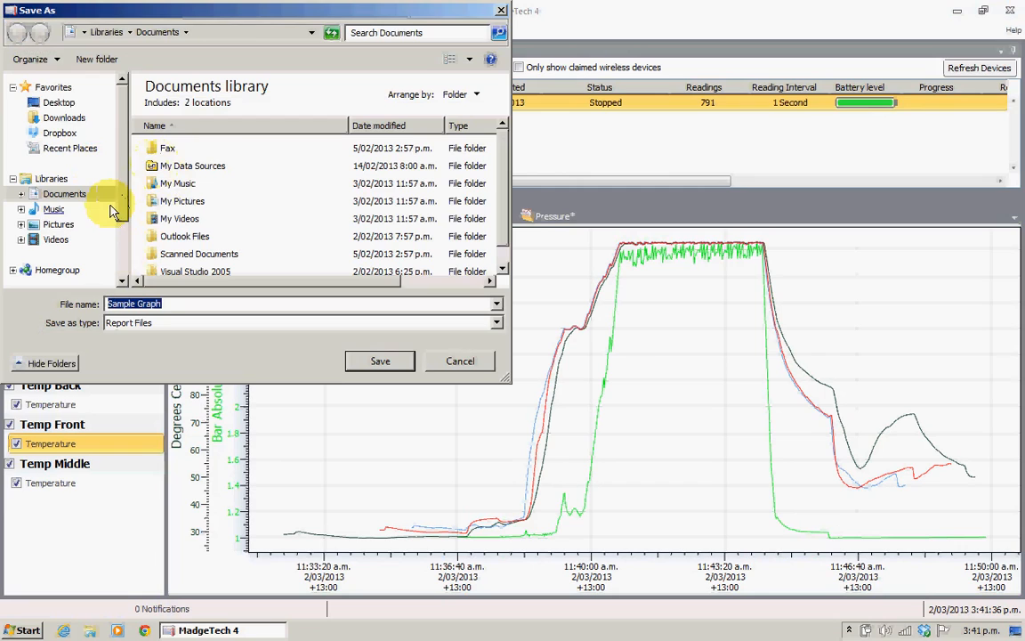
left_click(59, 101)
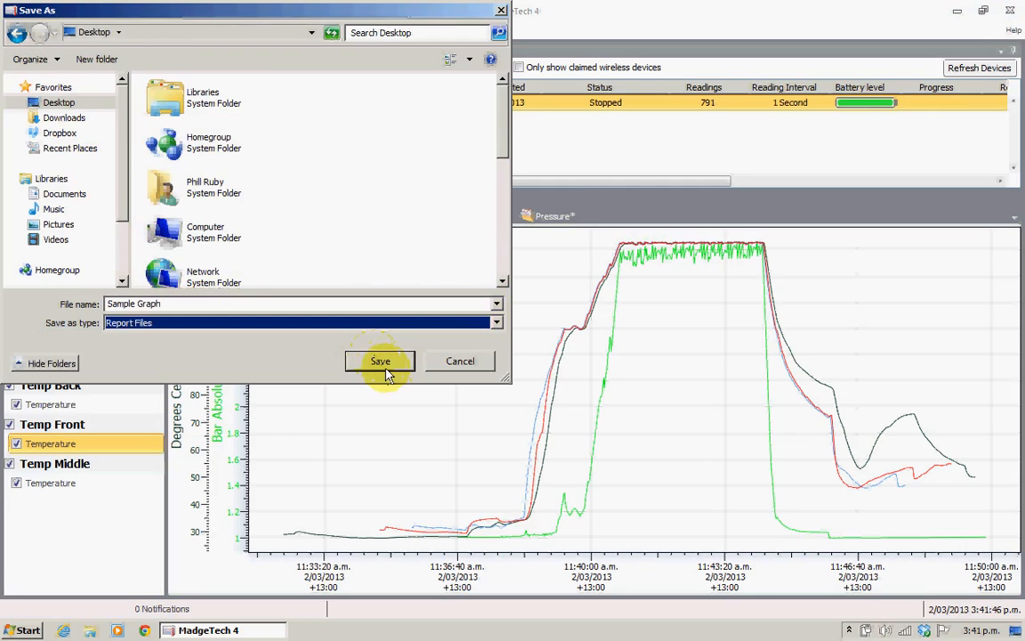
left_click(381, 360)
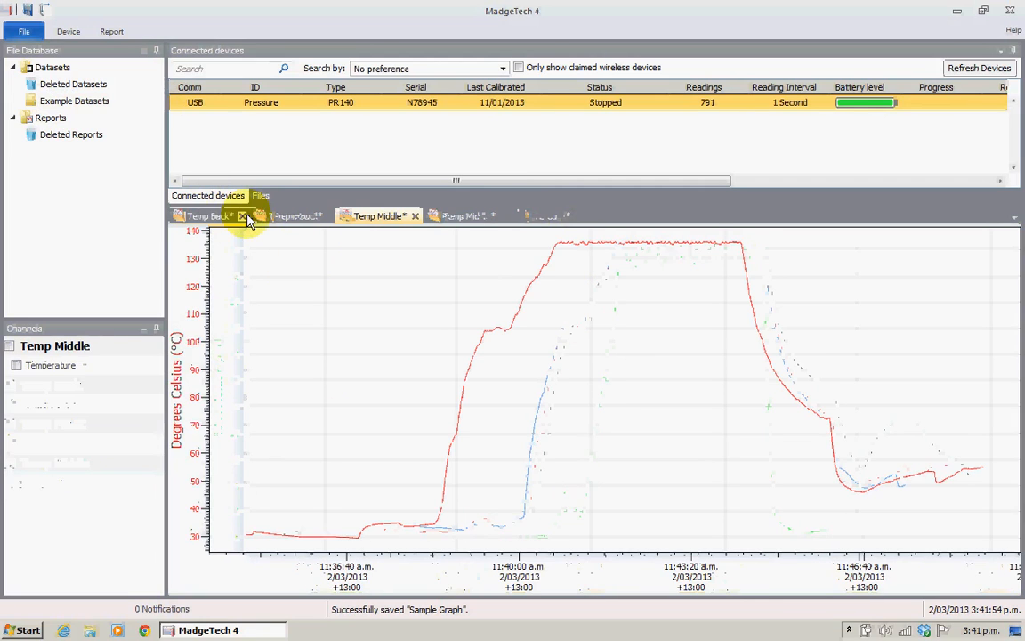
- Close the Temp Back, Temp Middle, Temp Front and Pressure reports, saving changes to each
left_click(242, 216)
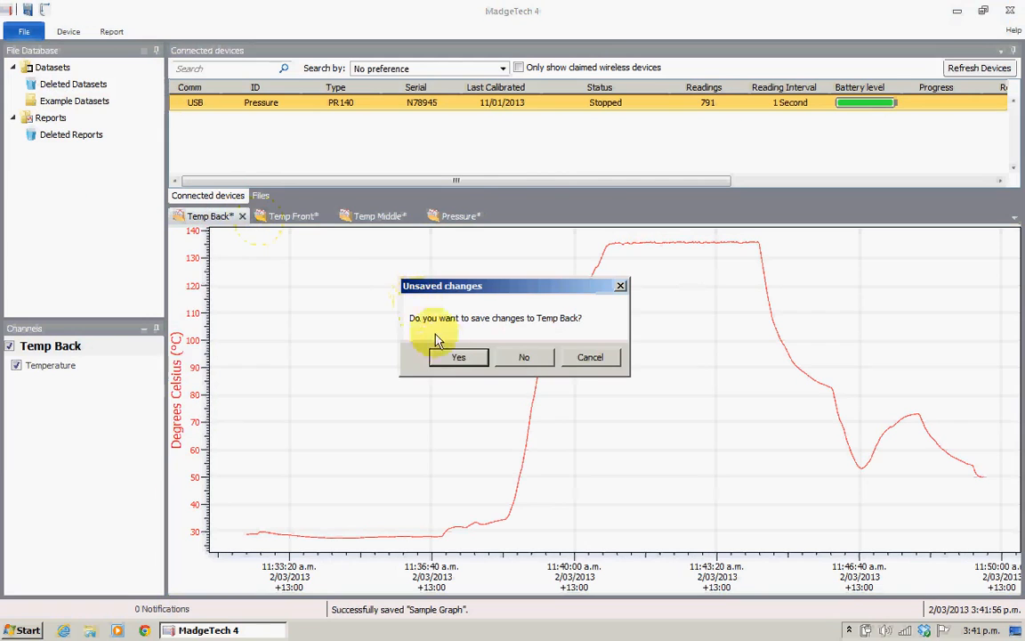
left_click(459, 356)
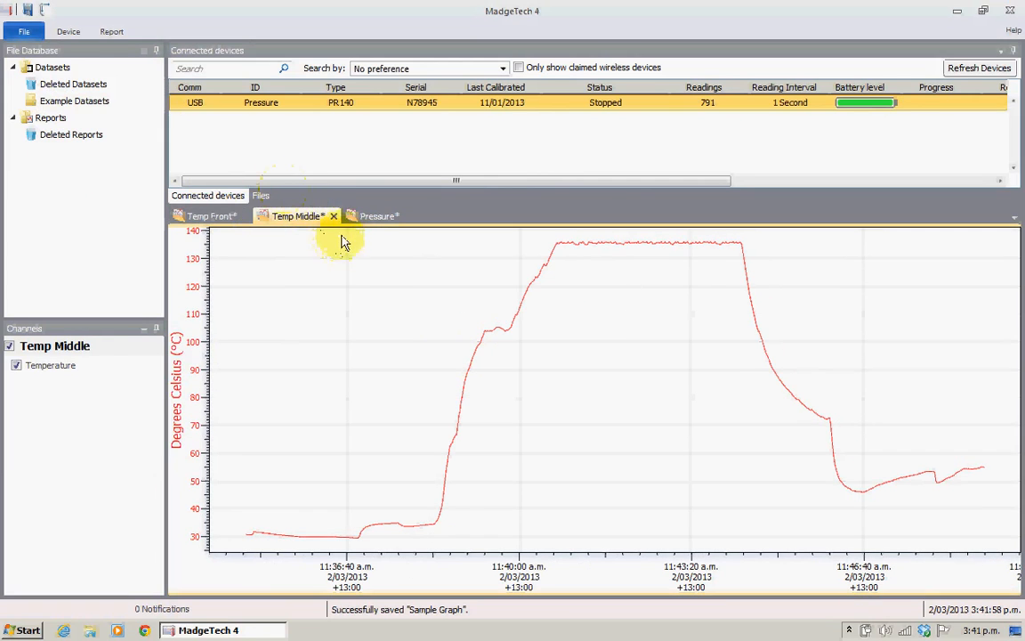
left_click(334, 215)
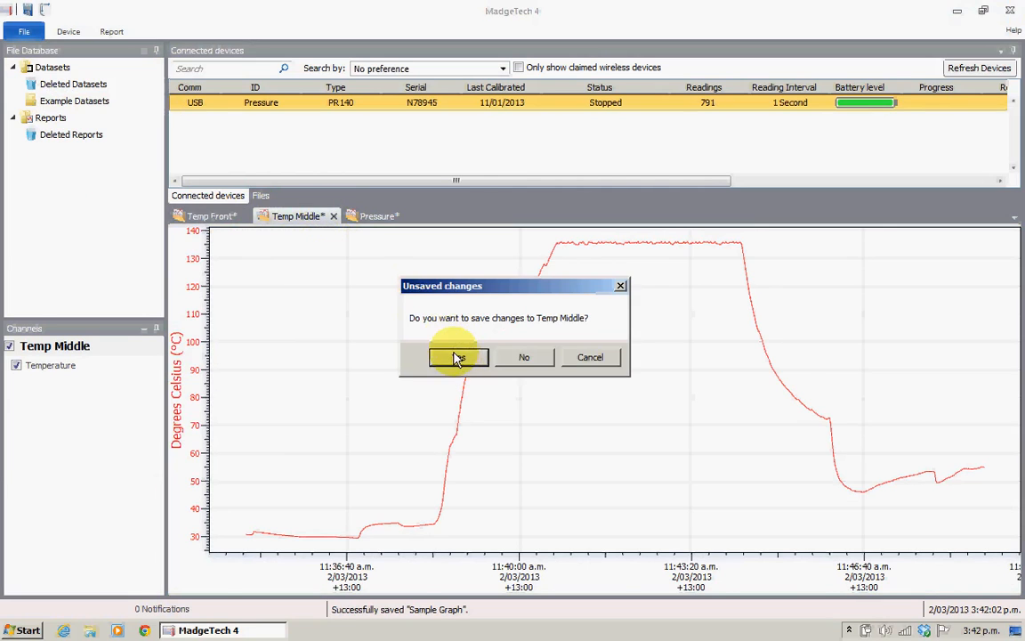
left_click(459, 356)
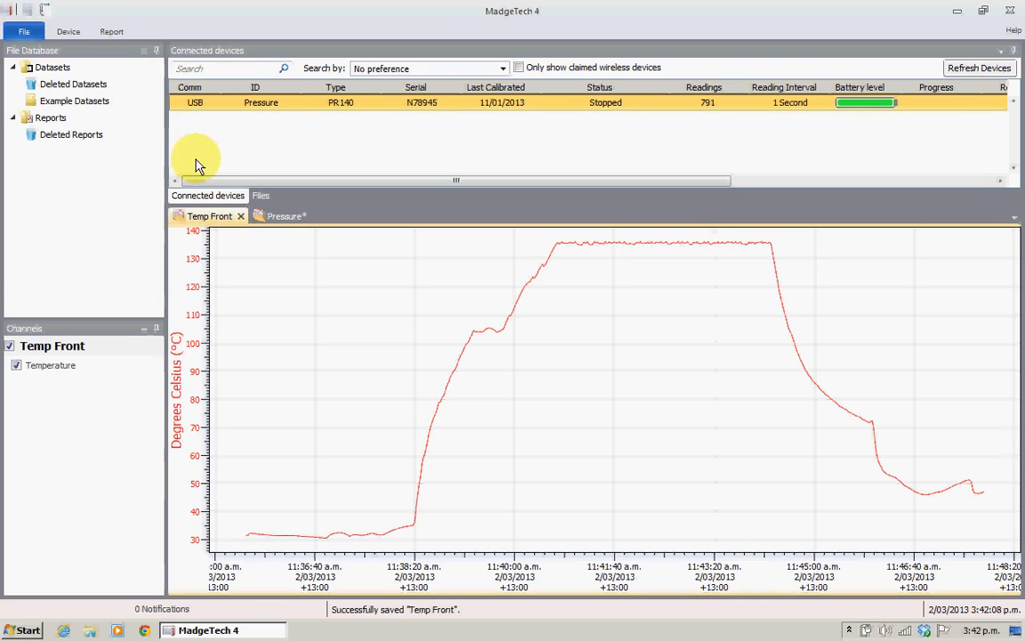
left_click(240, 216)
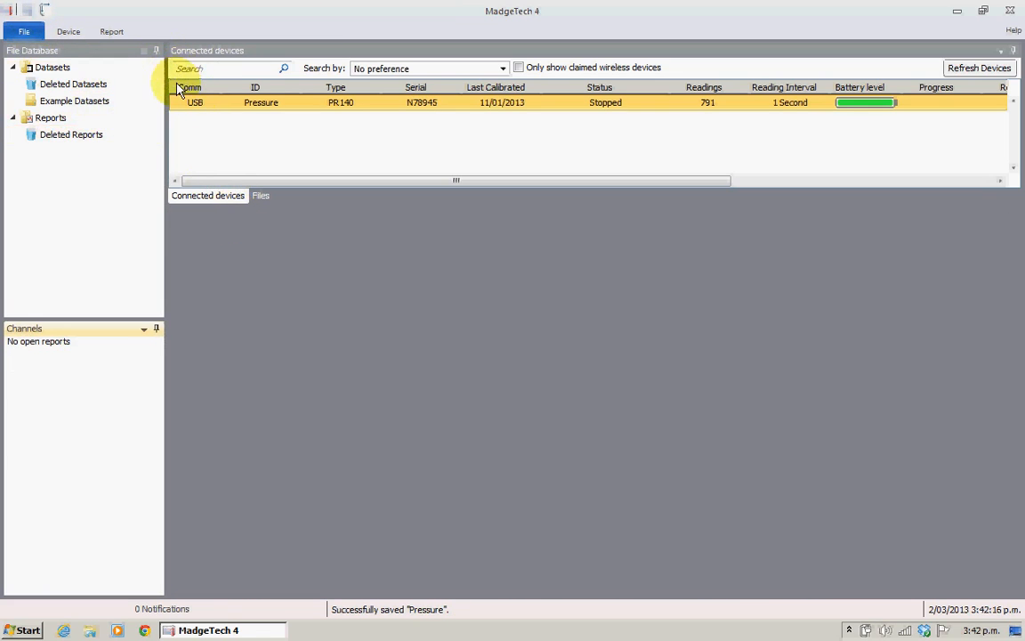
- Show the Files list with the four saved channel reports
left_click(50, 117)
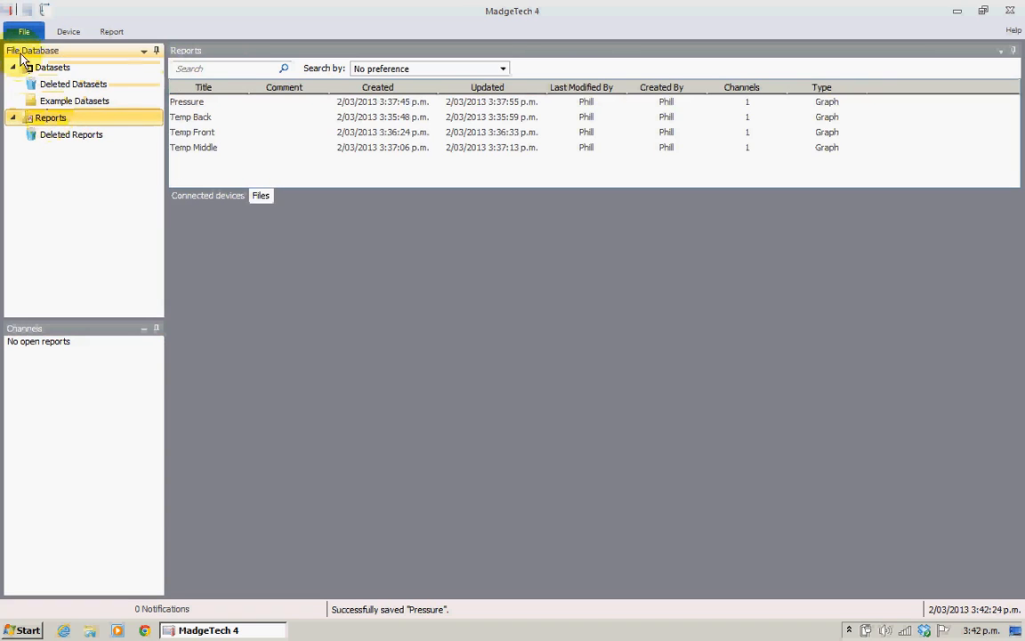
- Reopen the saved Sample Graph report file from the Desktop
left_click(23, 32)
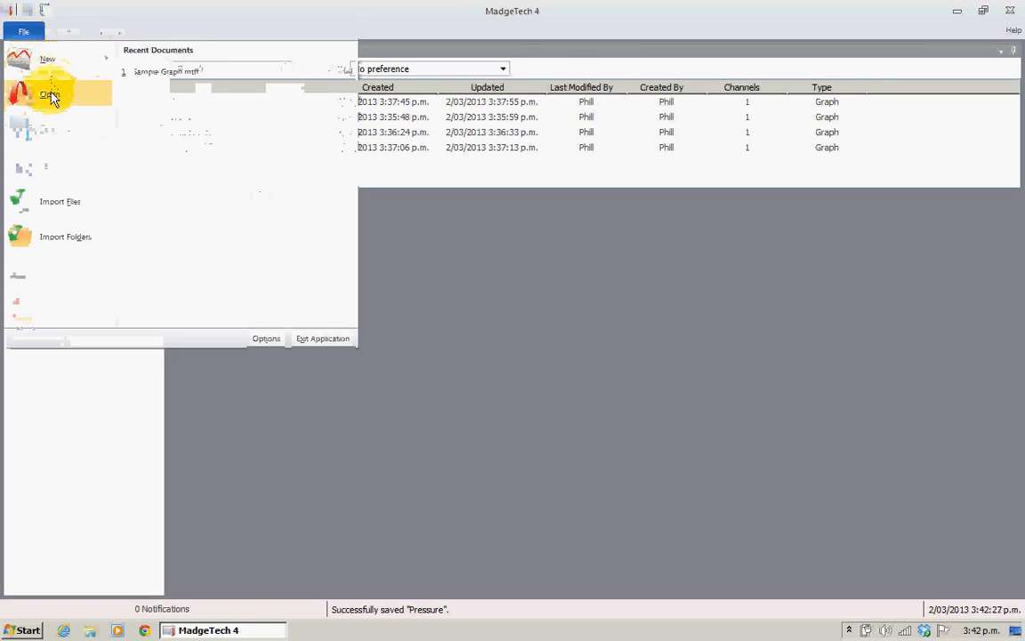
left_click(49, 96)
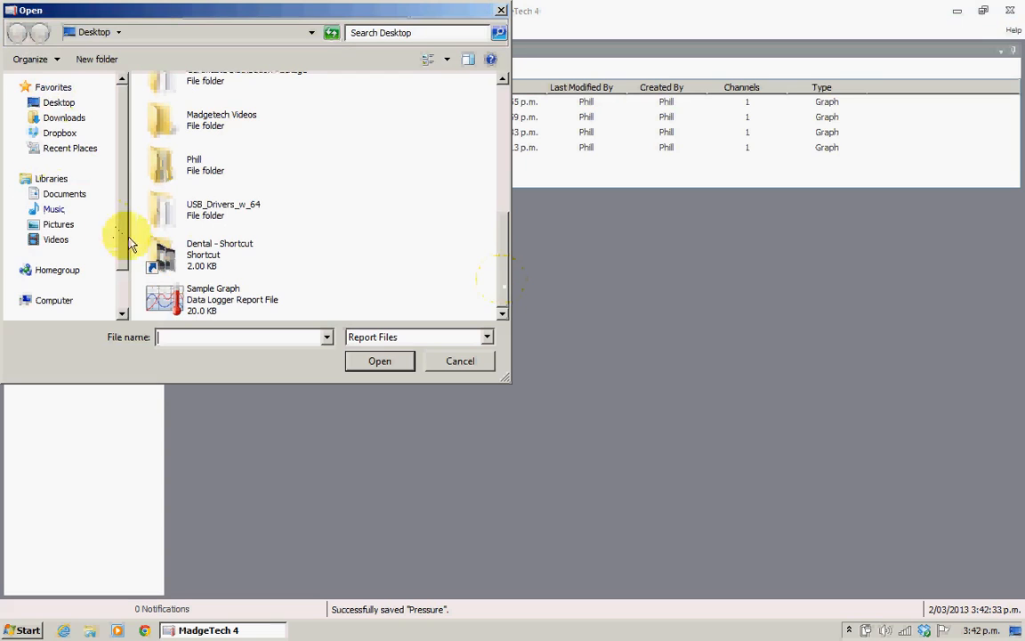
left_click(214, 299)
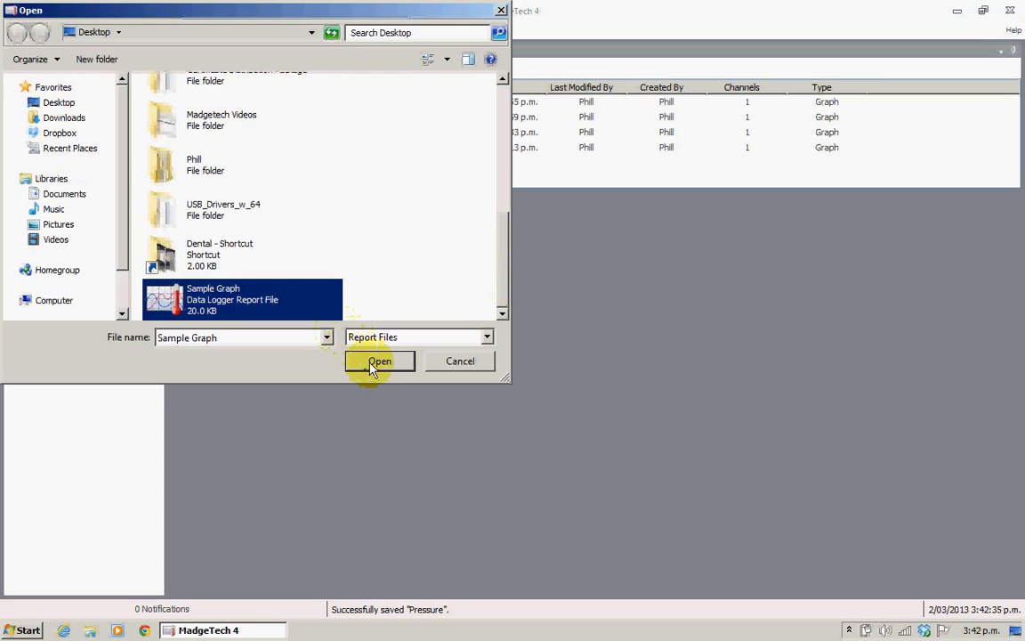
left_click(379, 360)
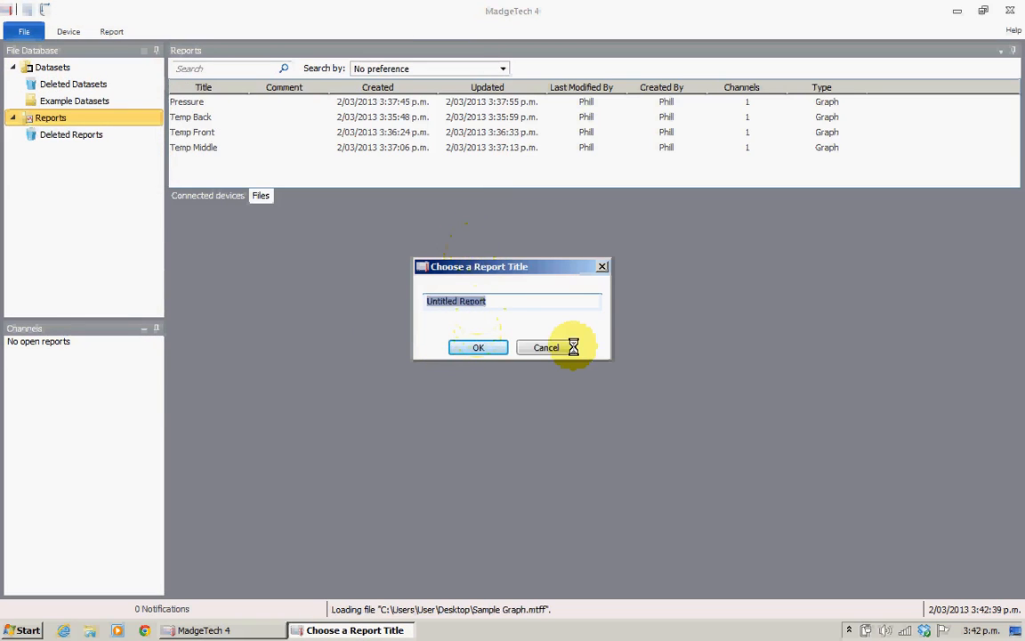
- Title the reopened report 'Sample Grpah' and confirm
type("Sample")
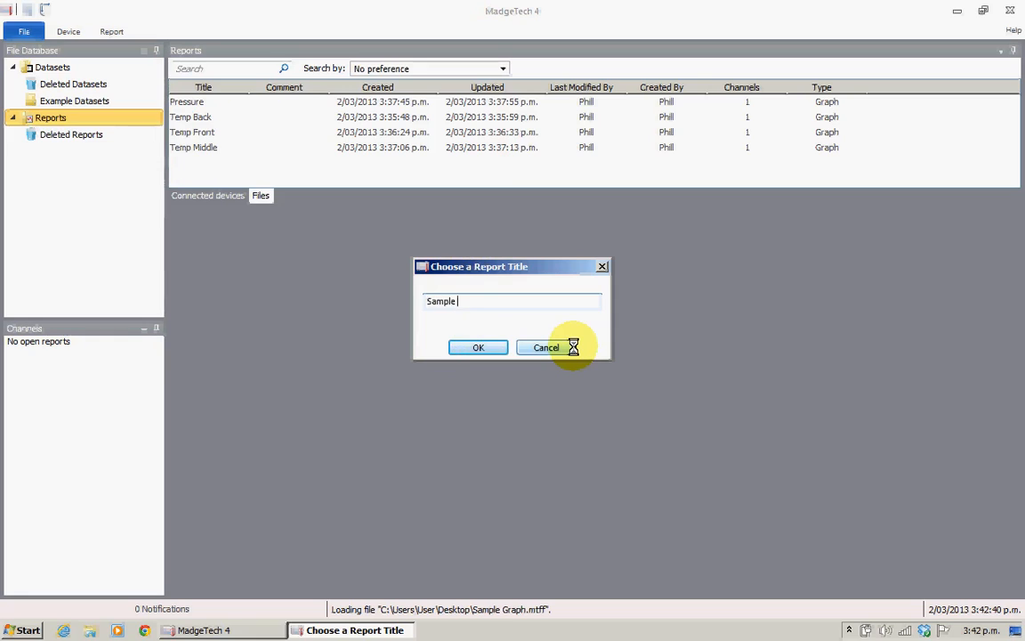
type("Grpah")
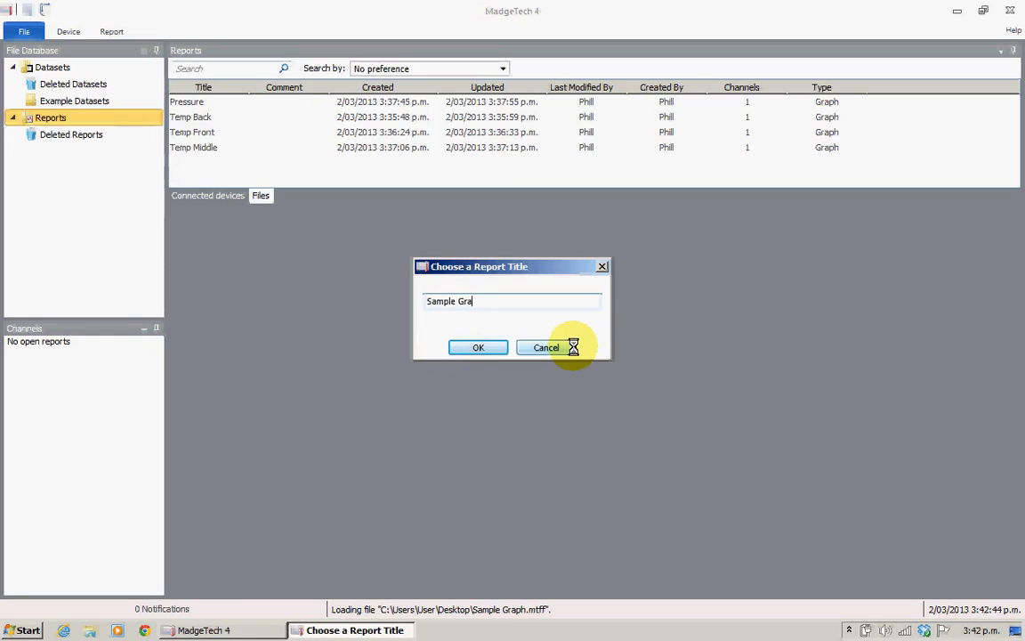
left_click(477, 347)
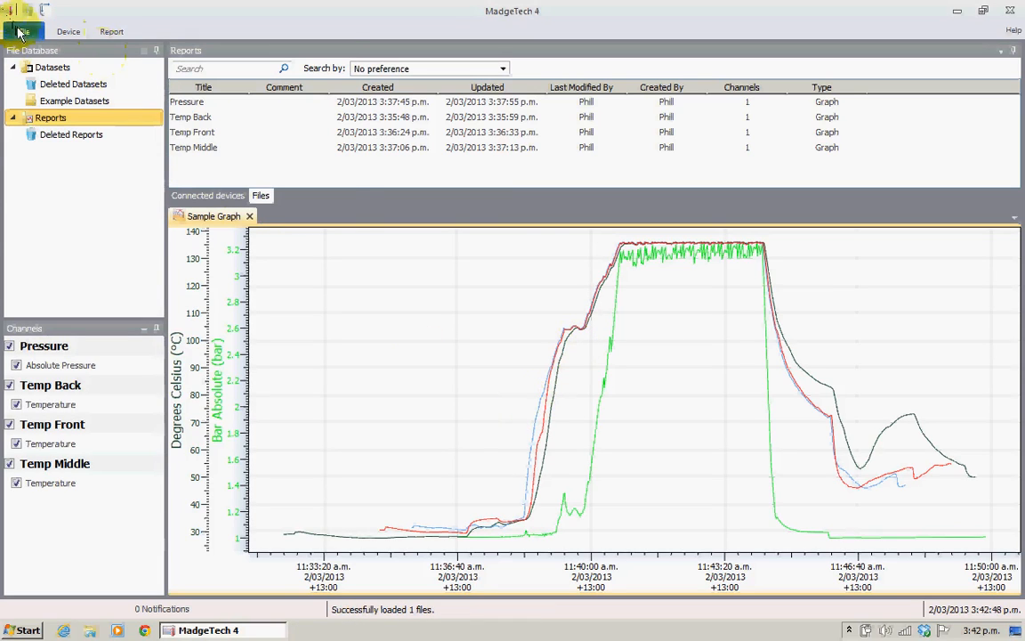
left_click(24, 32)
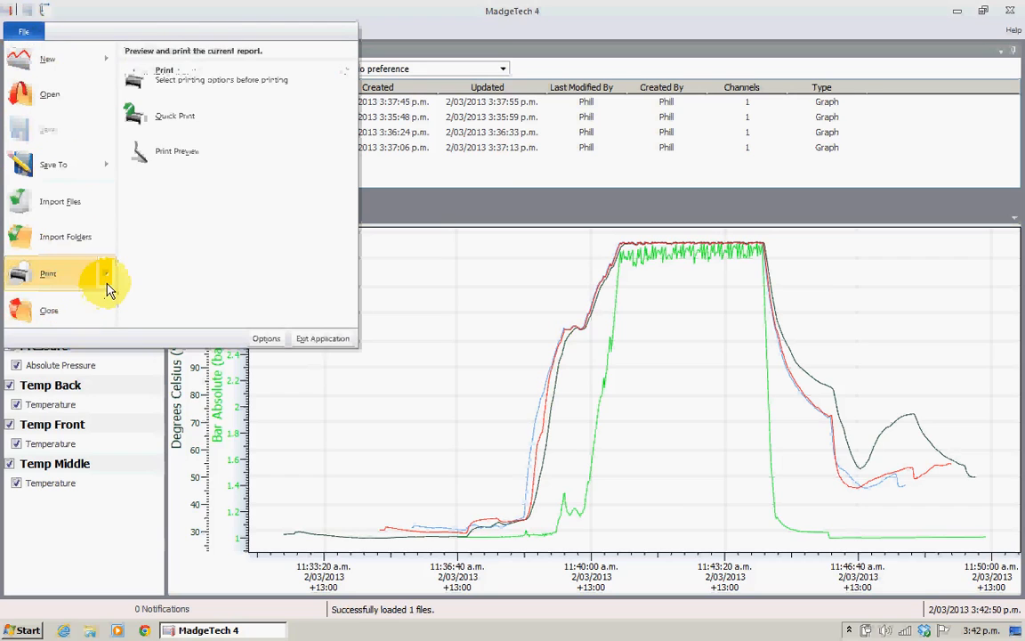
left_click(176, 149)
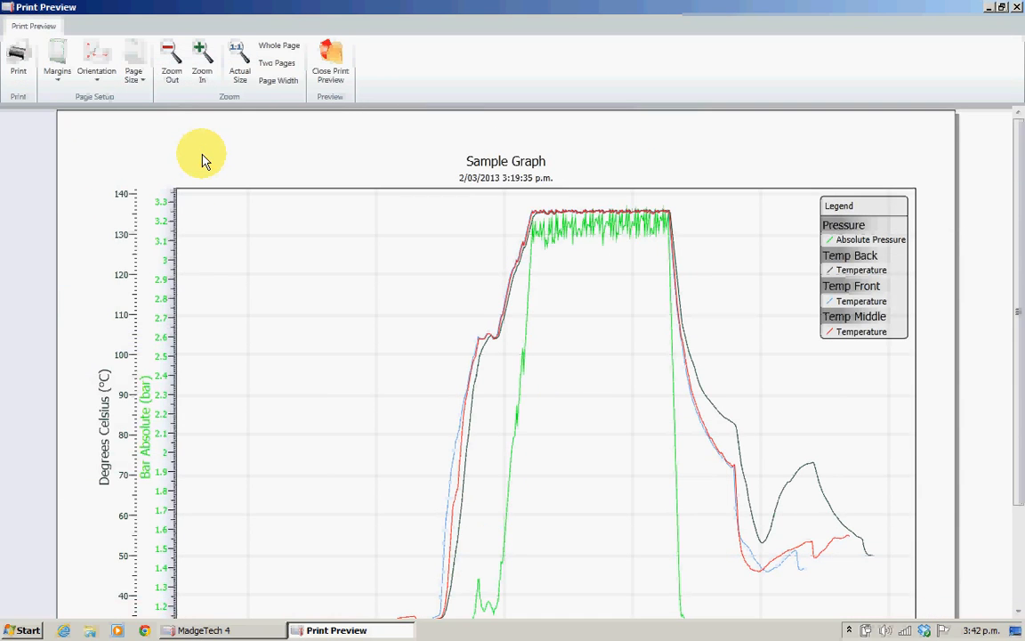
left_click(331, 57)
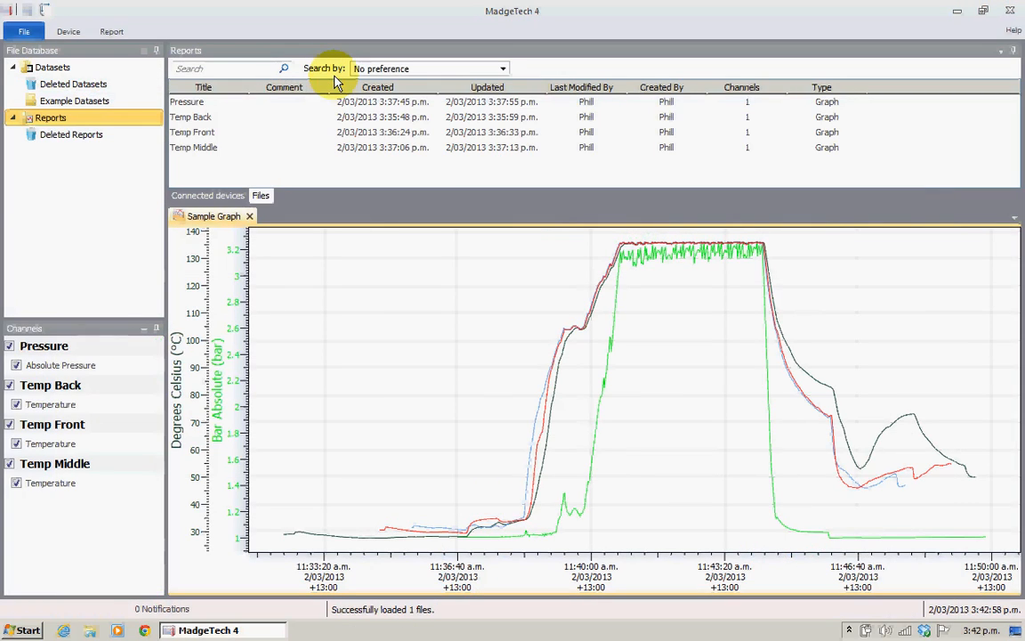
mouse_move(263, 87)
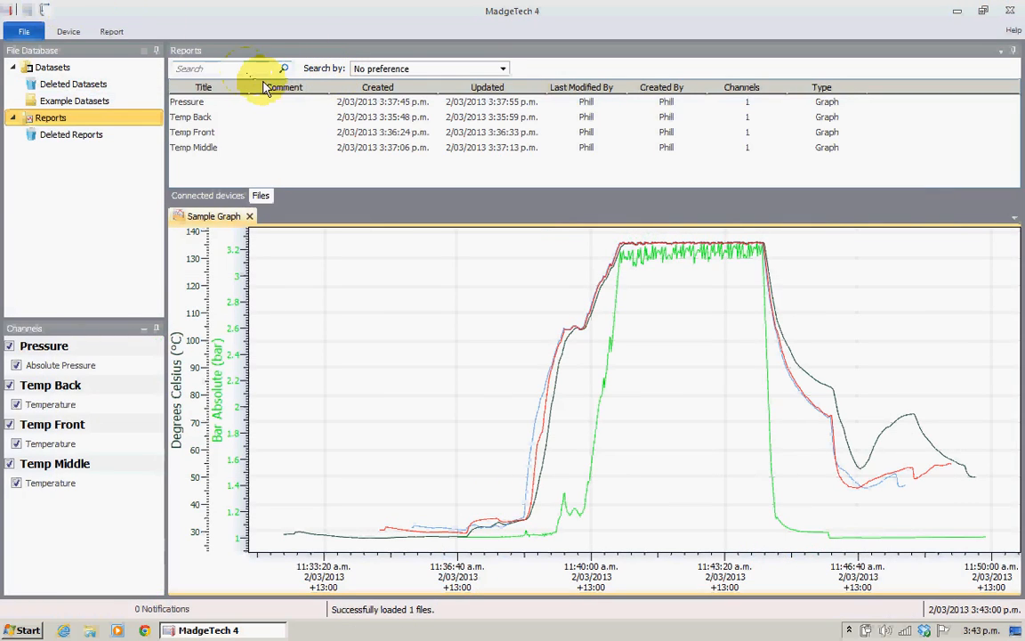